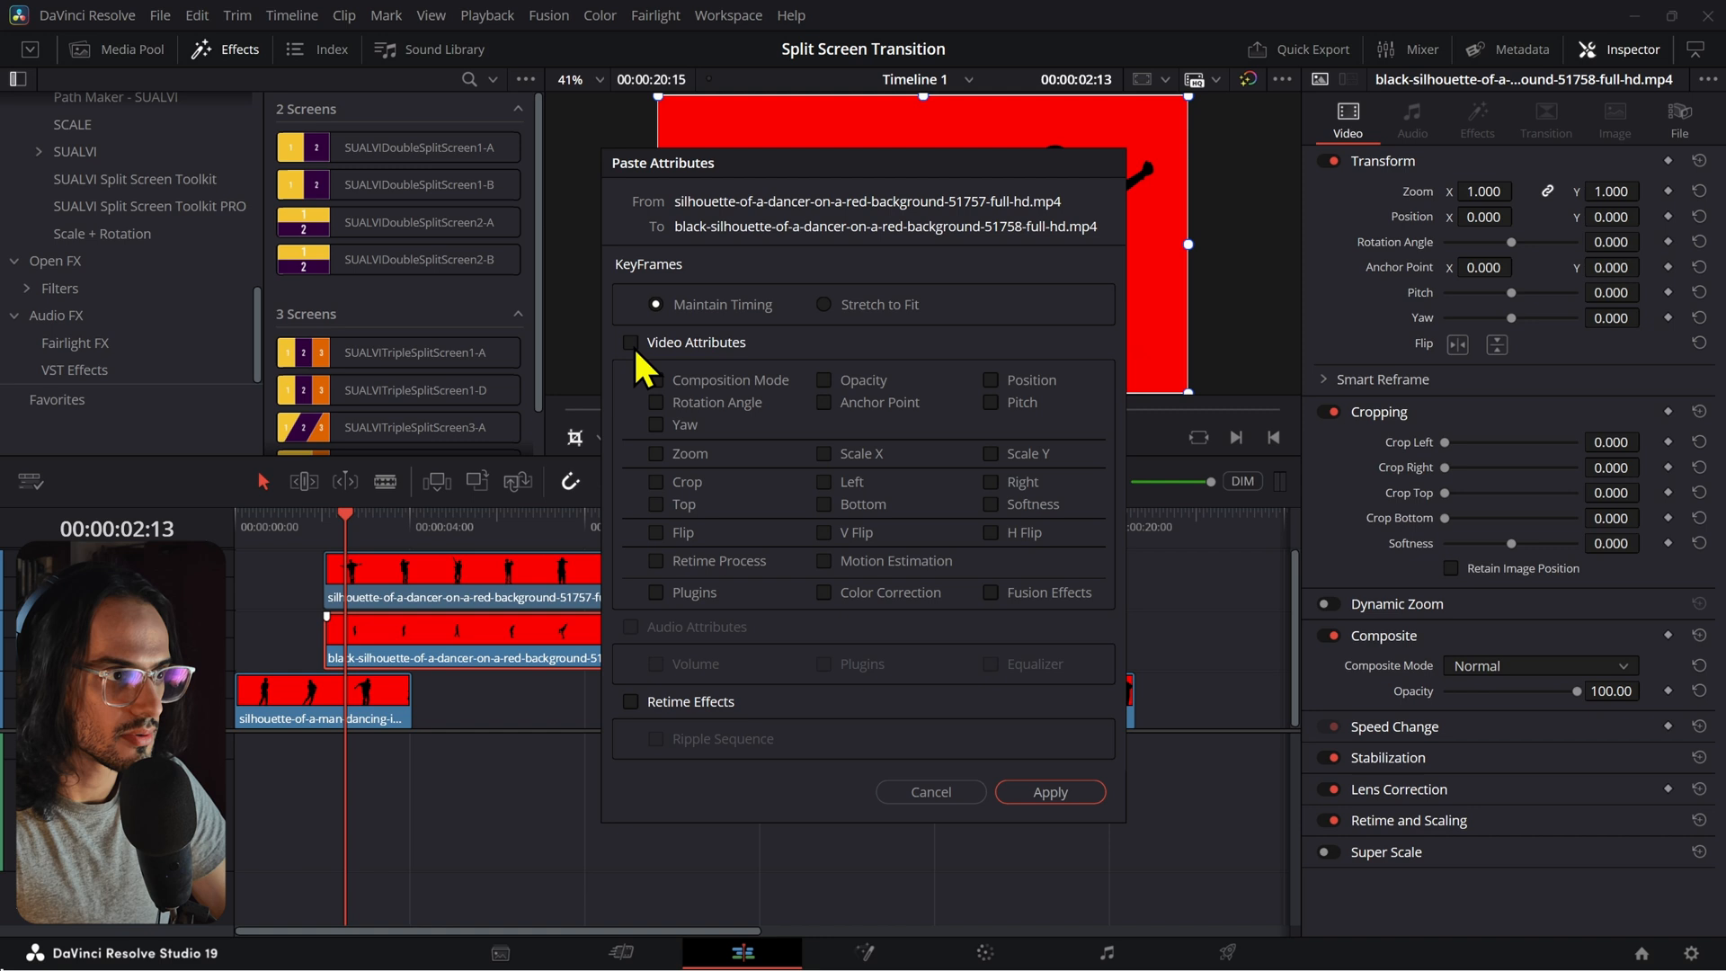
Step: Cancel Paste Attributes so the dancer clips keep their own framing
{"action": "left_click", "coordinate": [1048, 791]}
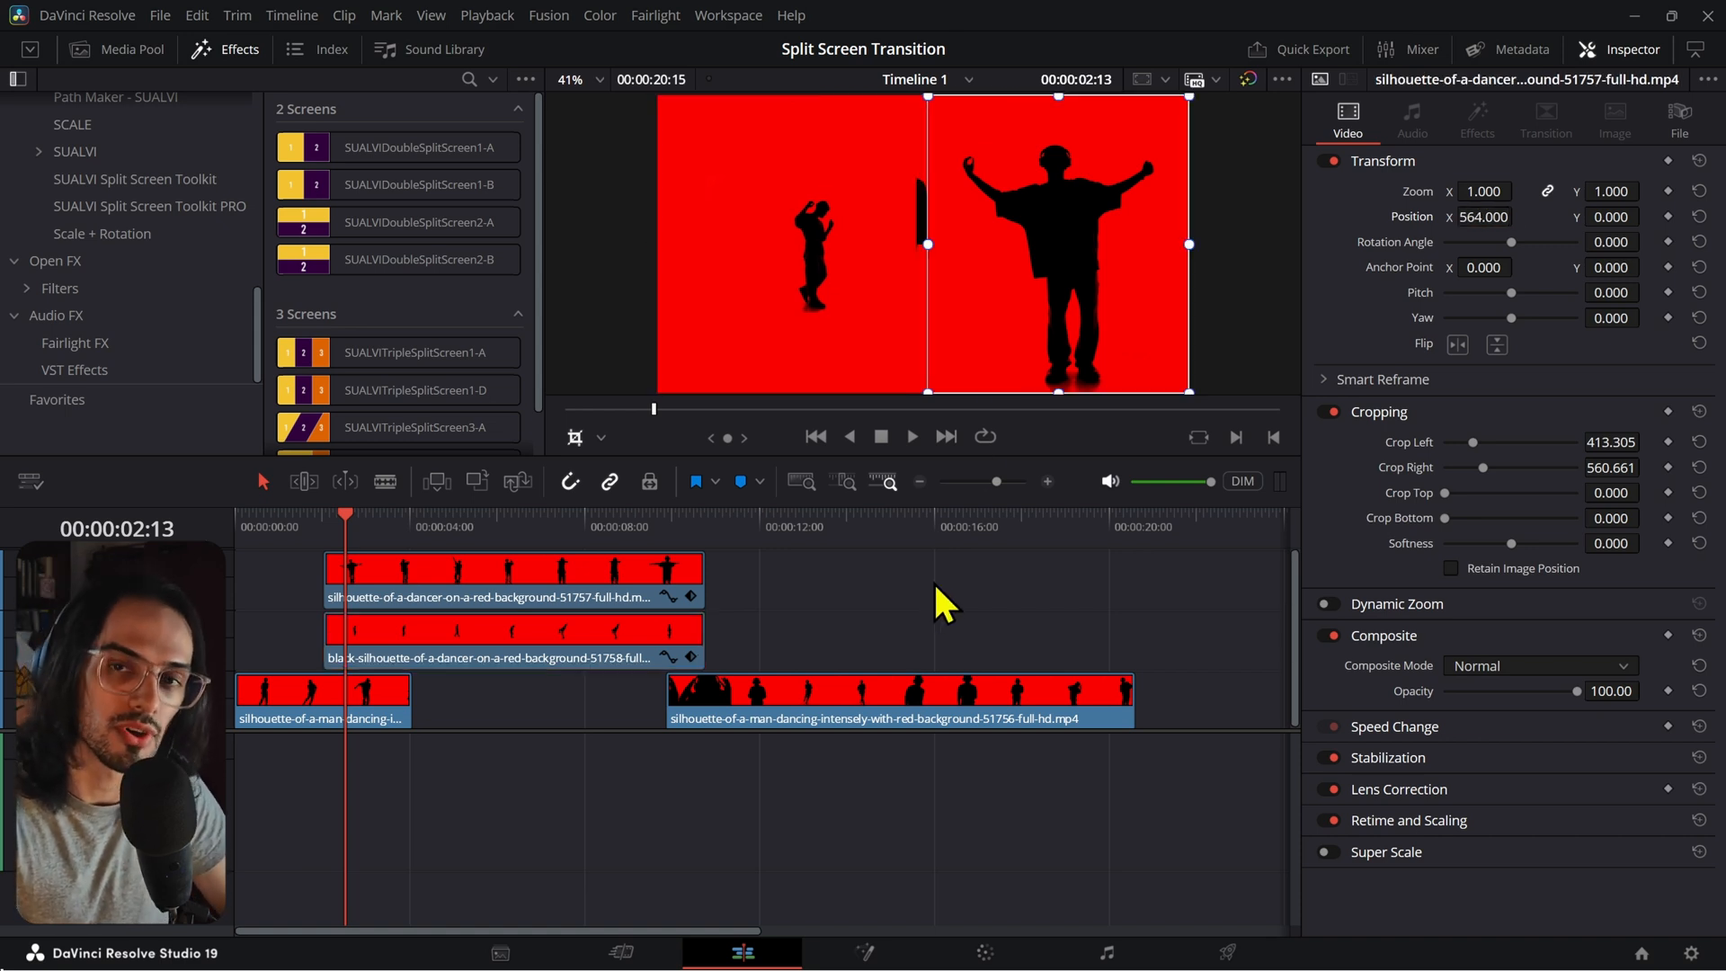
{"action": "mouse_move", "coordinate": [1061, 253]}
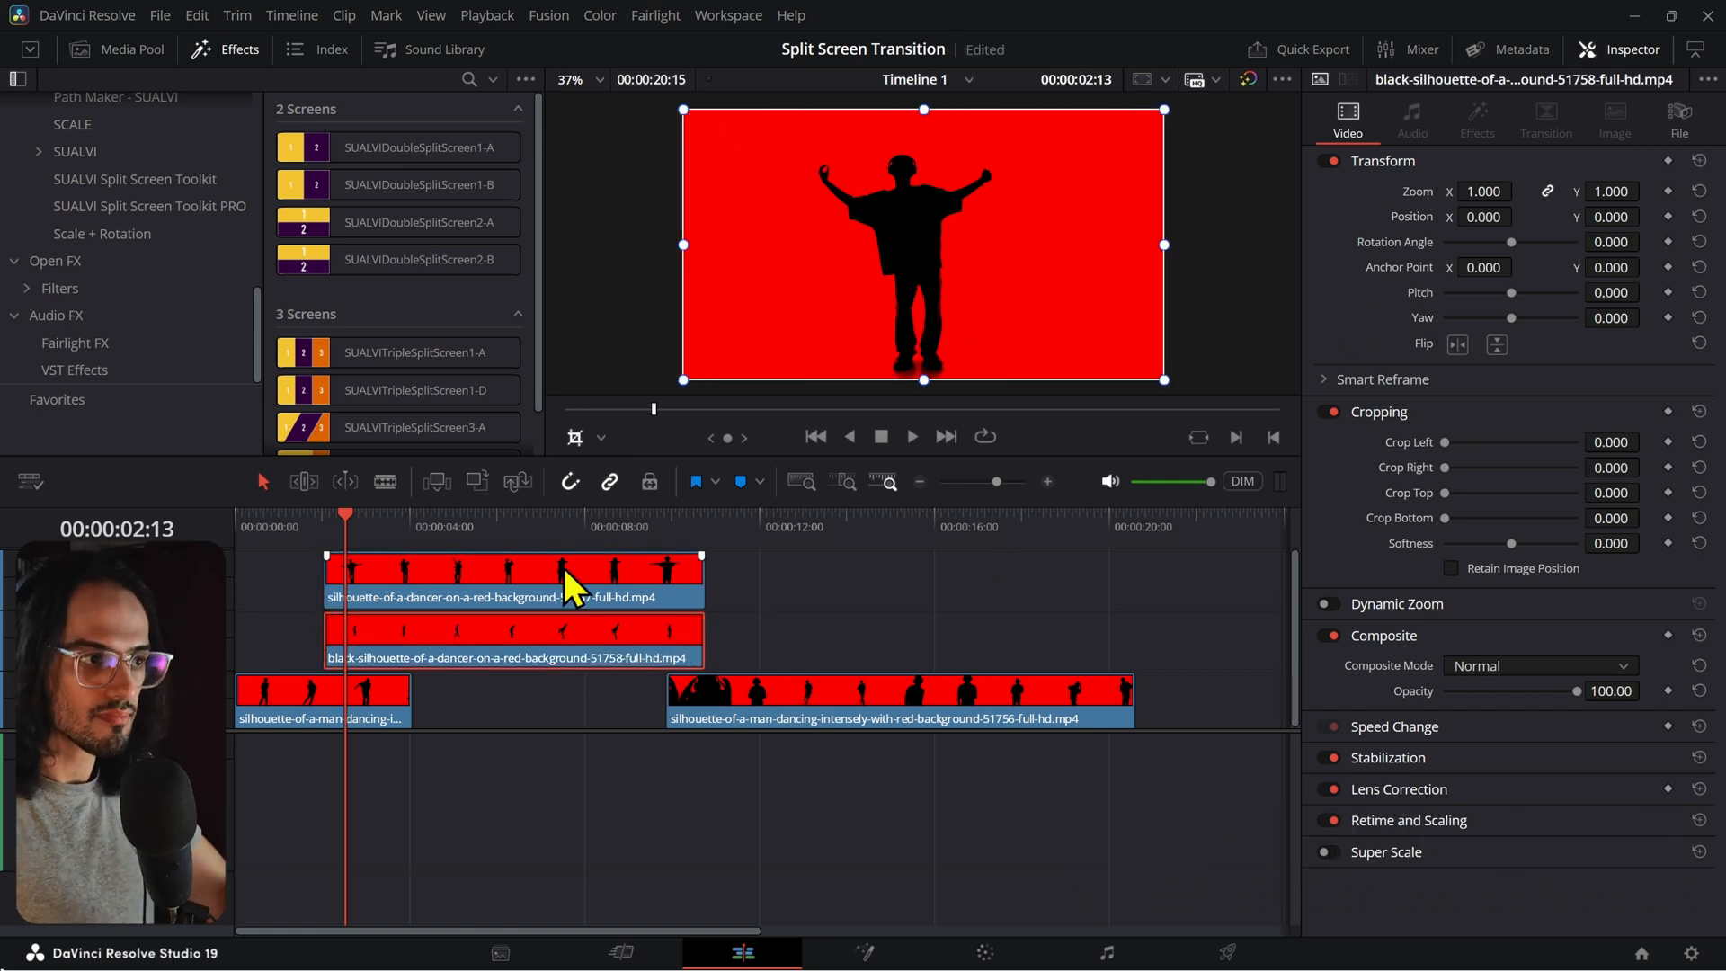
Step: Create a New Fusion Clip named Split from the stacked clips and expand SUALVI Split Screens DEMO
{"action": "right_click", "coordinate": [512, 638]}
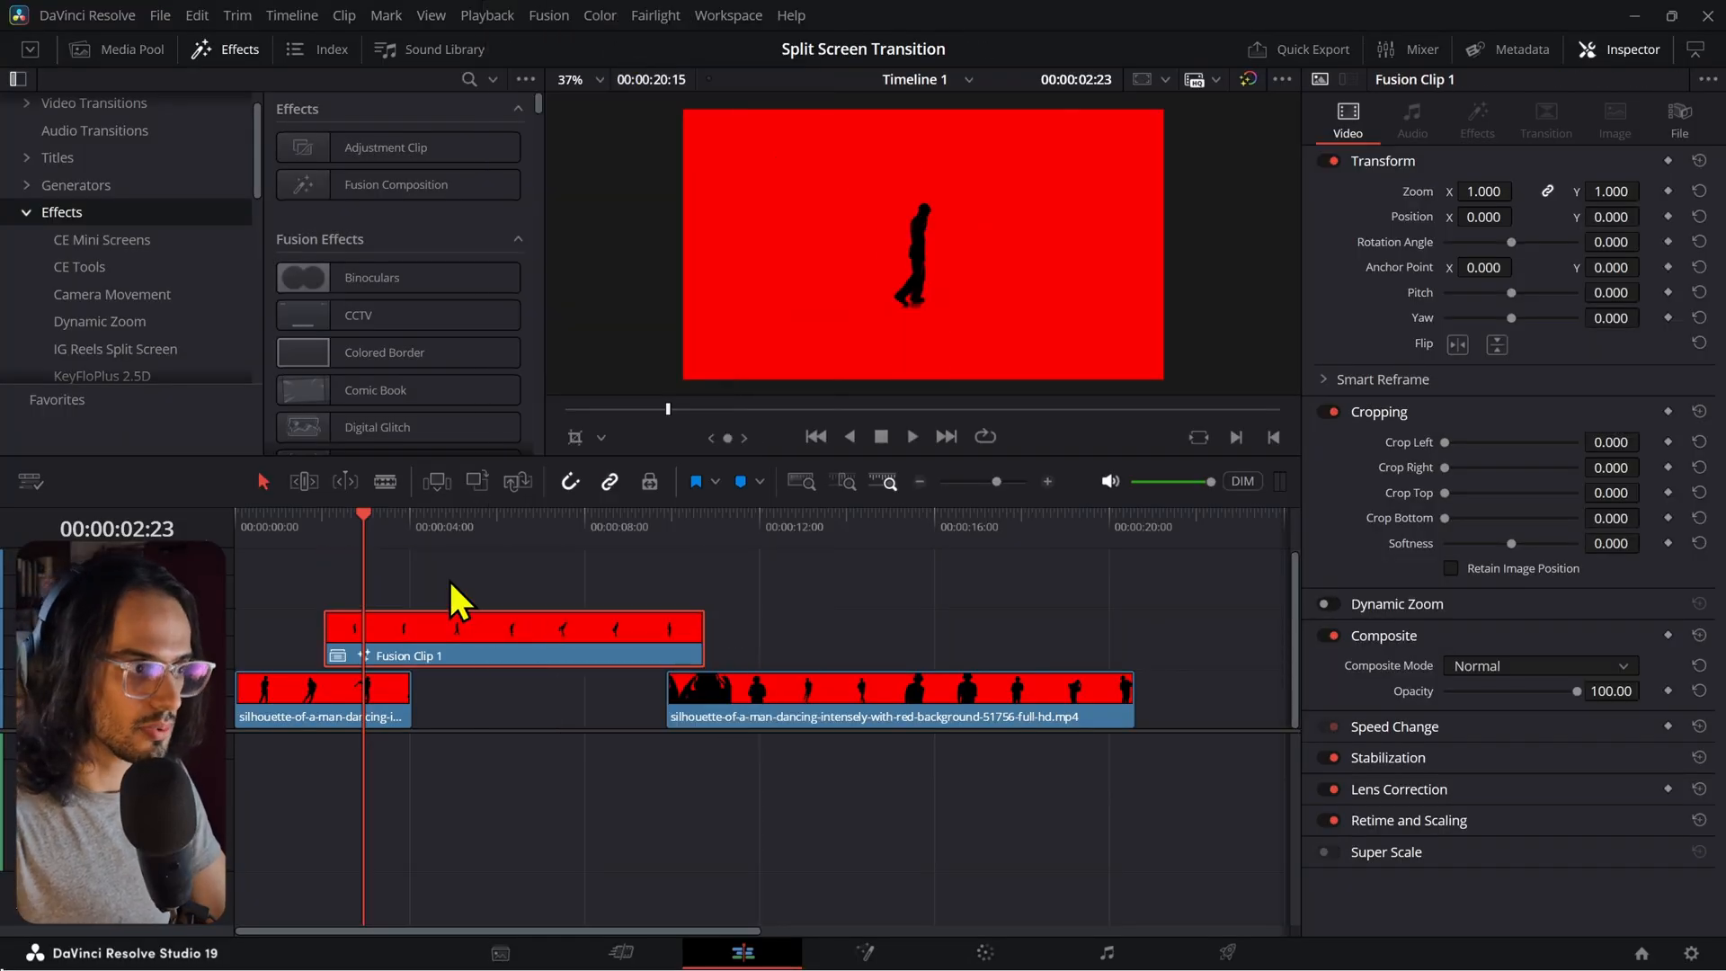
{"action": "left_click", "coordinate": [1678, 118]}
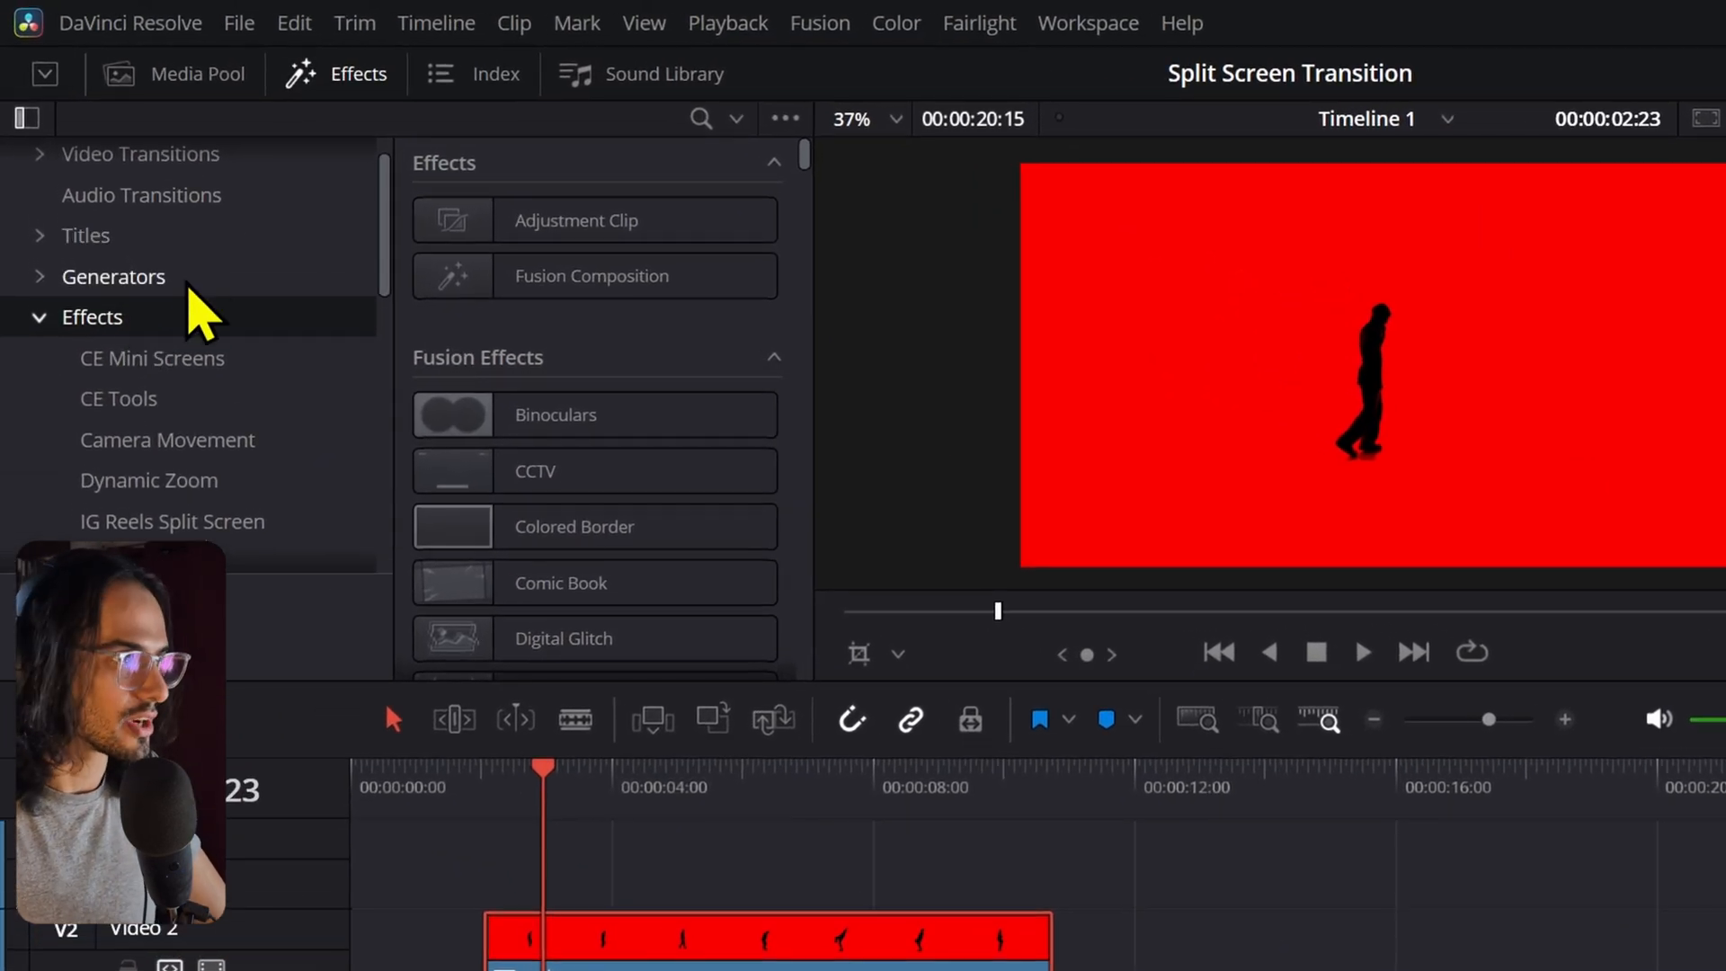
{"action": "scroll", "scroll_direction": "down", "scroll_amount": 3}
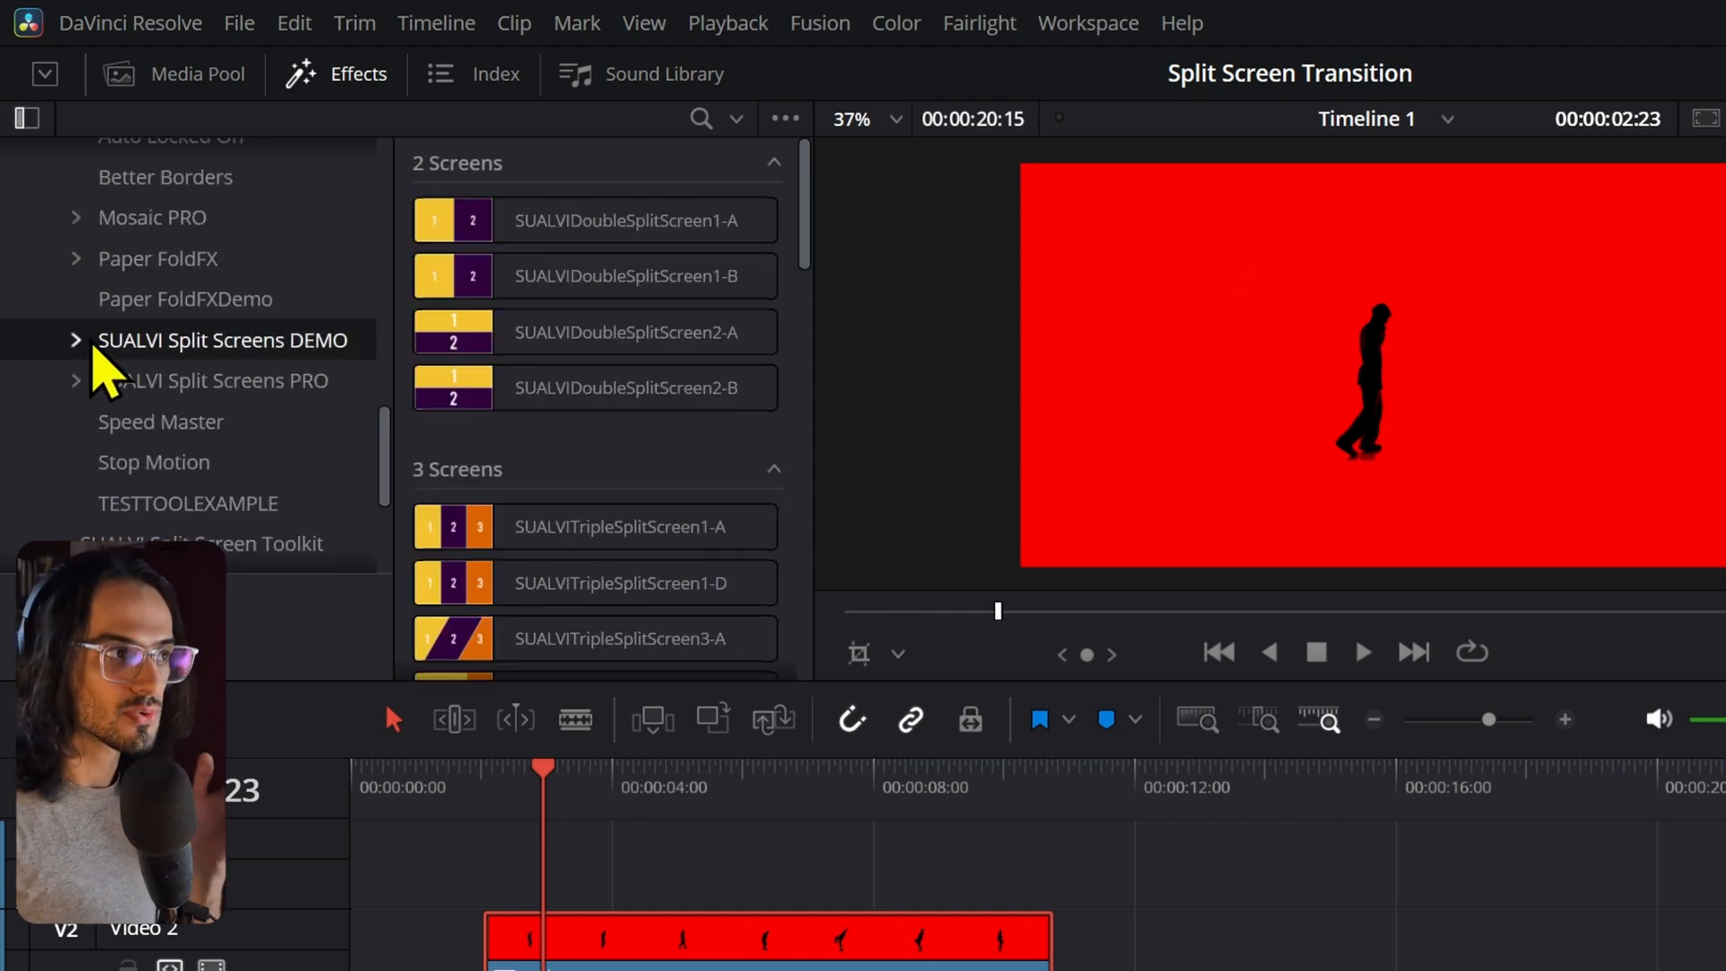
{"action": "left_click", "coordinate": [75, 340]}
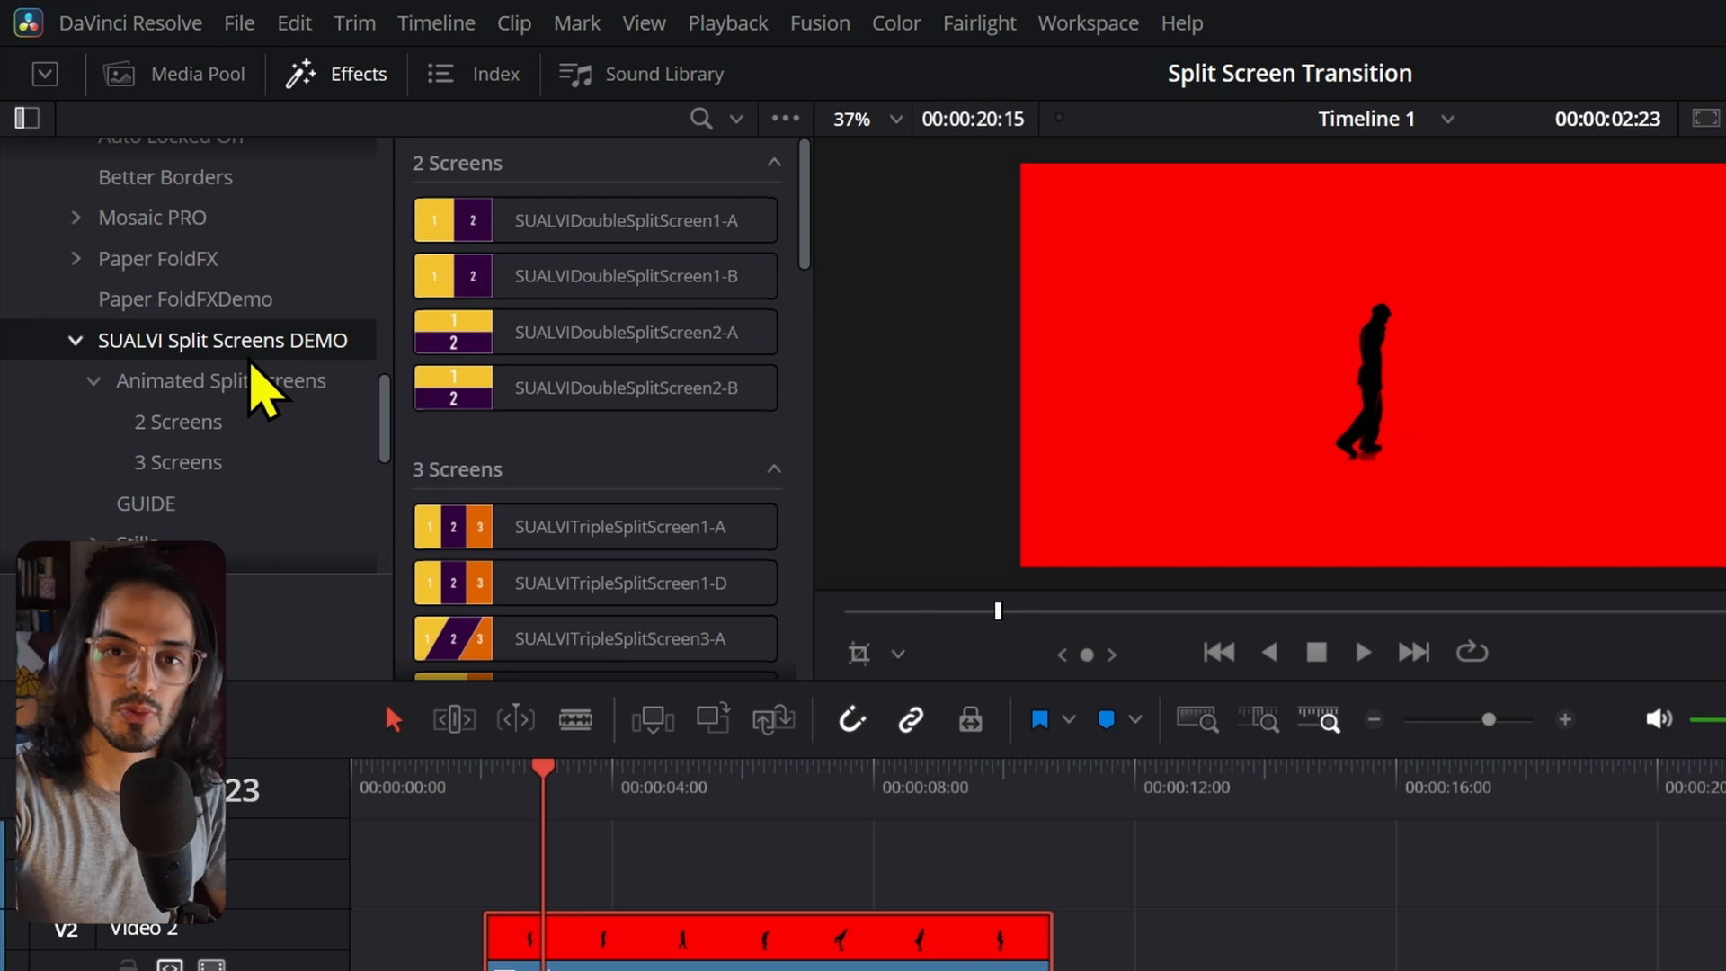
Step: Locate and apply SUALVI Double Split Screen-1 to the Split clip
{"action": "scroll", "scroll_direction": "down", "scroll_amount": 3}
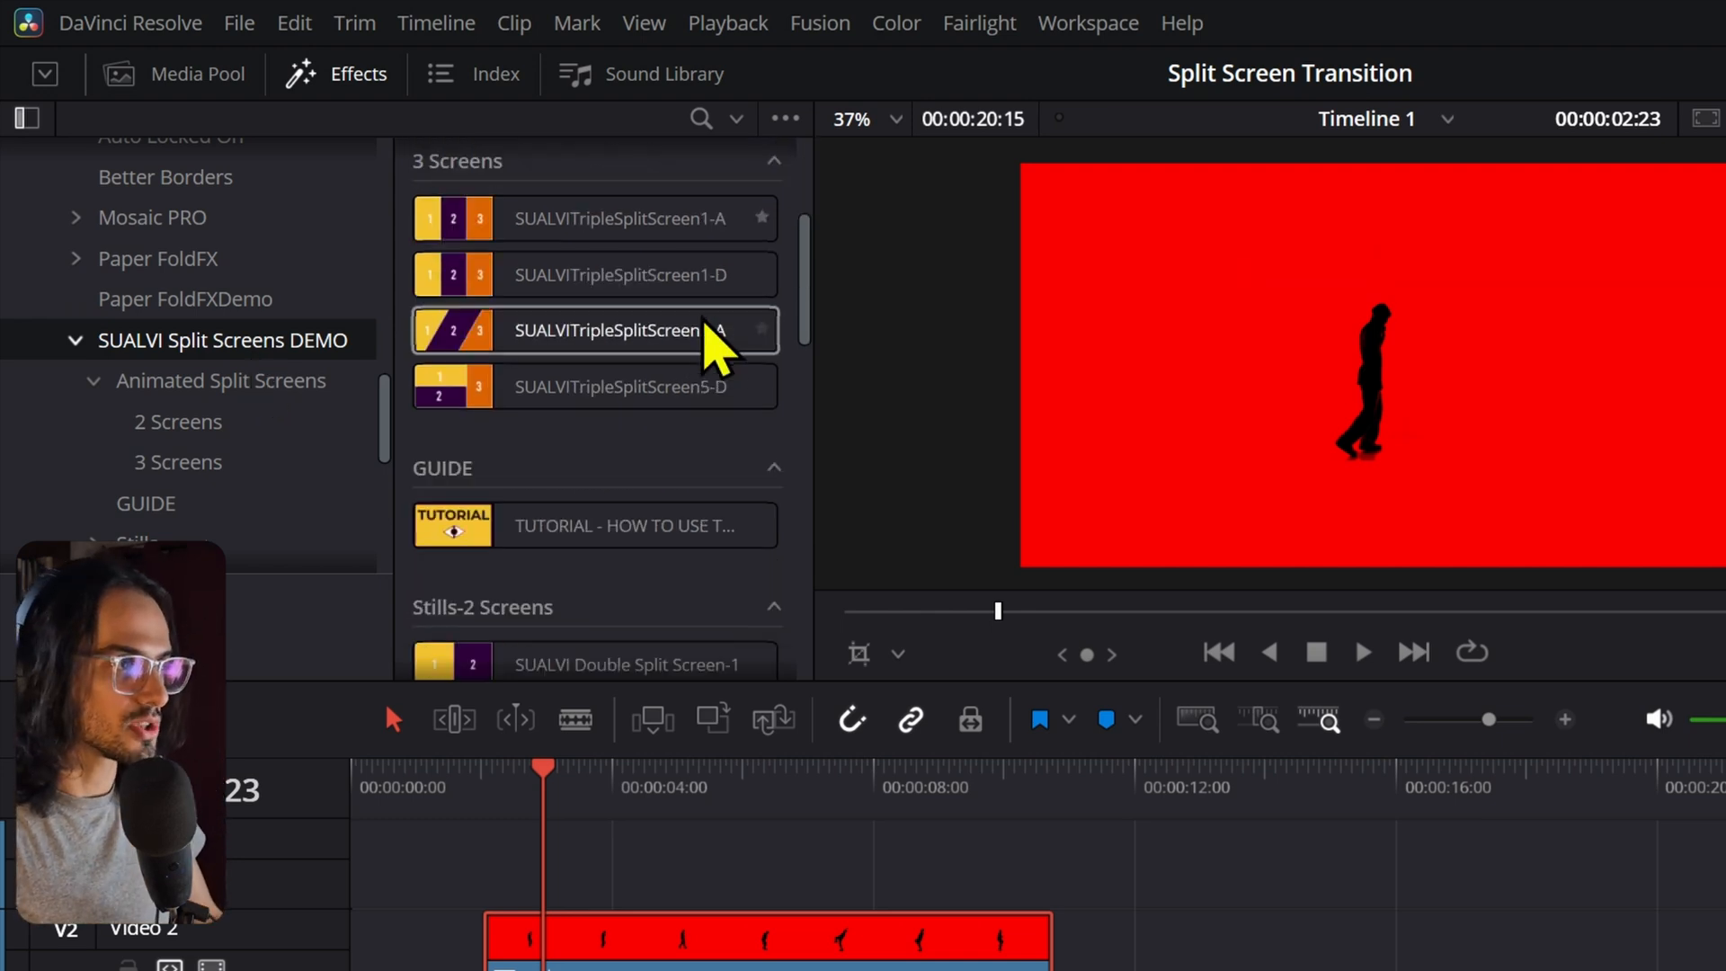
{"action": "scroll", "scroll_direction": "down", "scroll_amount": 3}
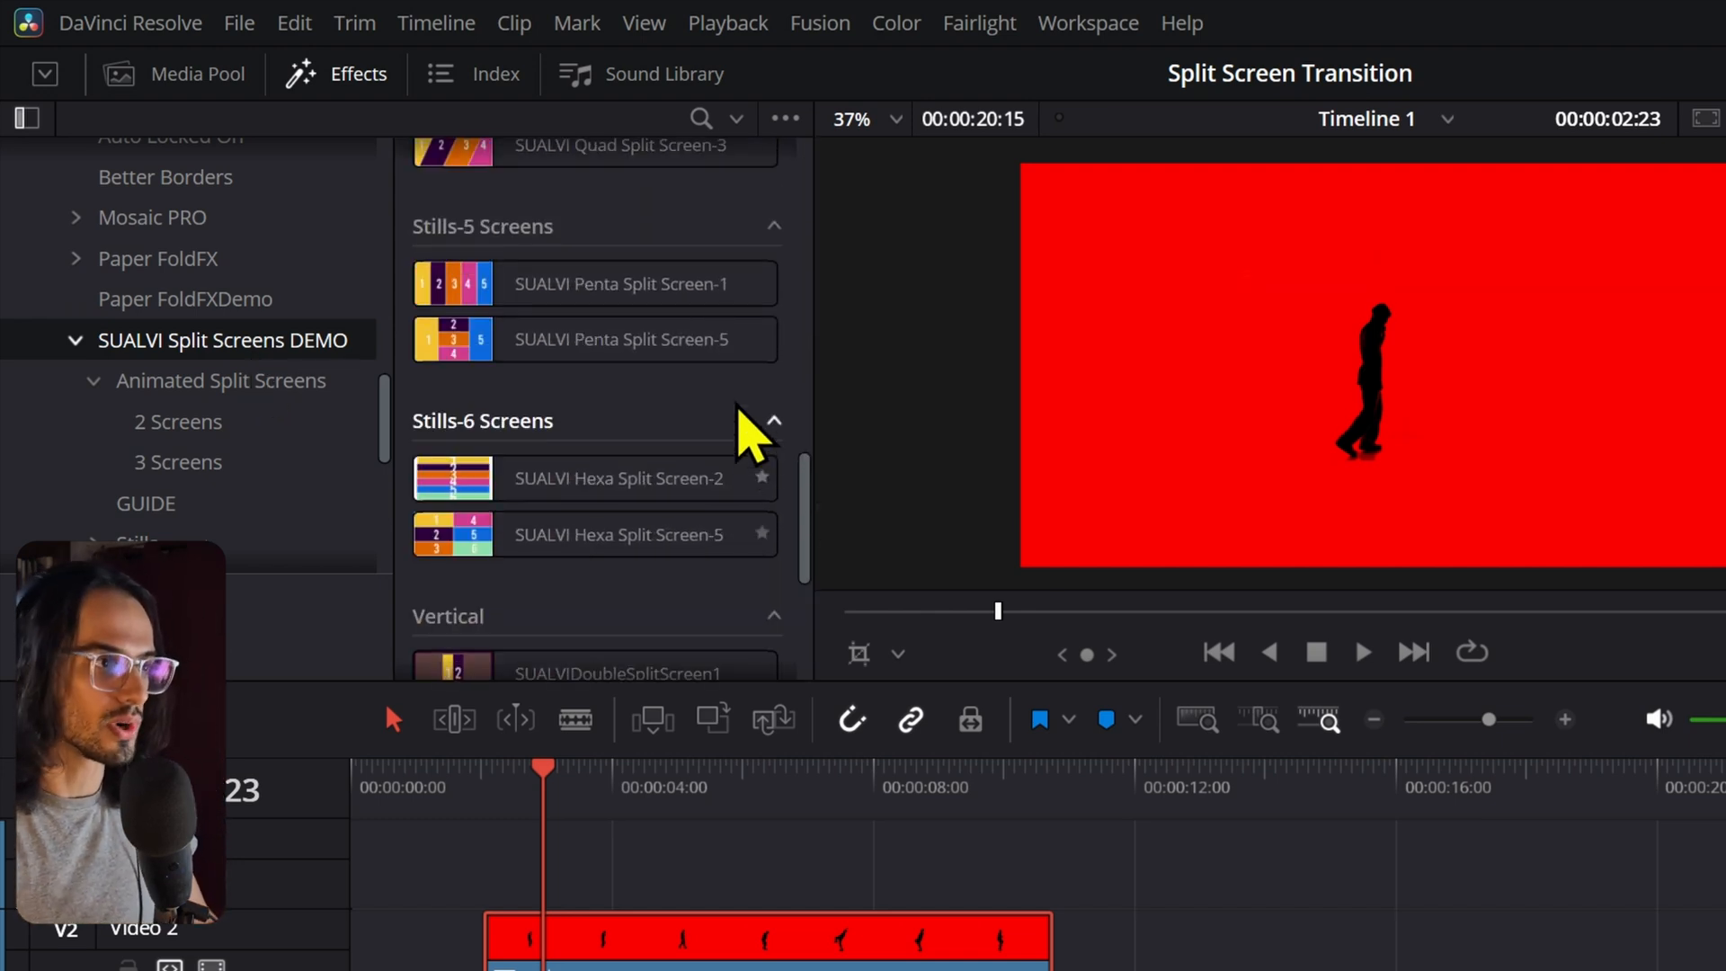
{"action": "scroll", "scroll_direction": "down", "scroll_amount": 3}
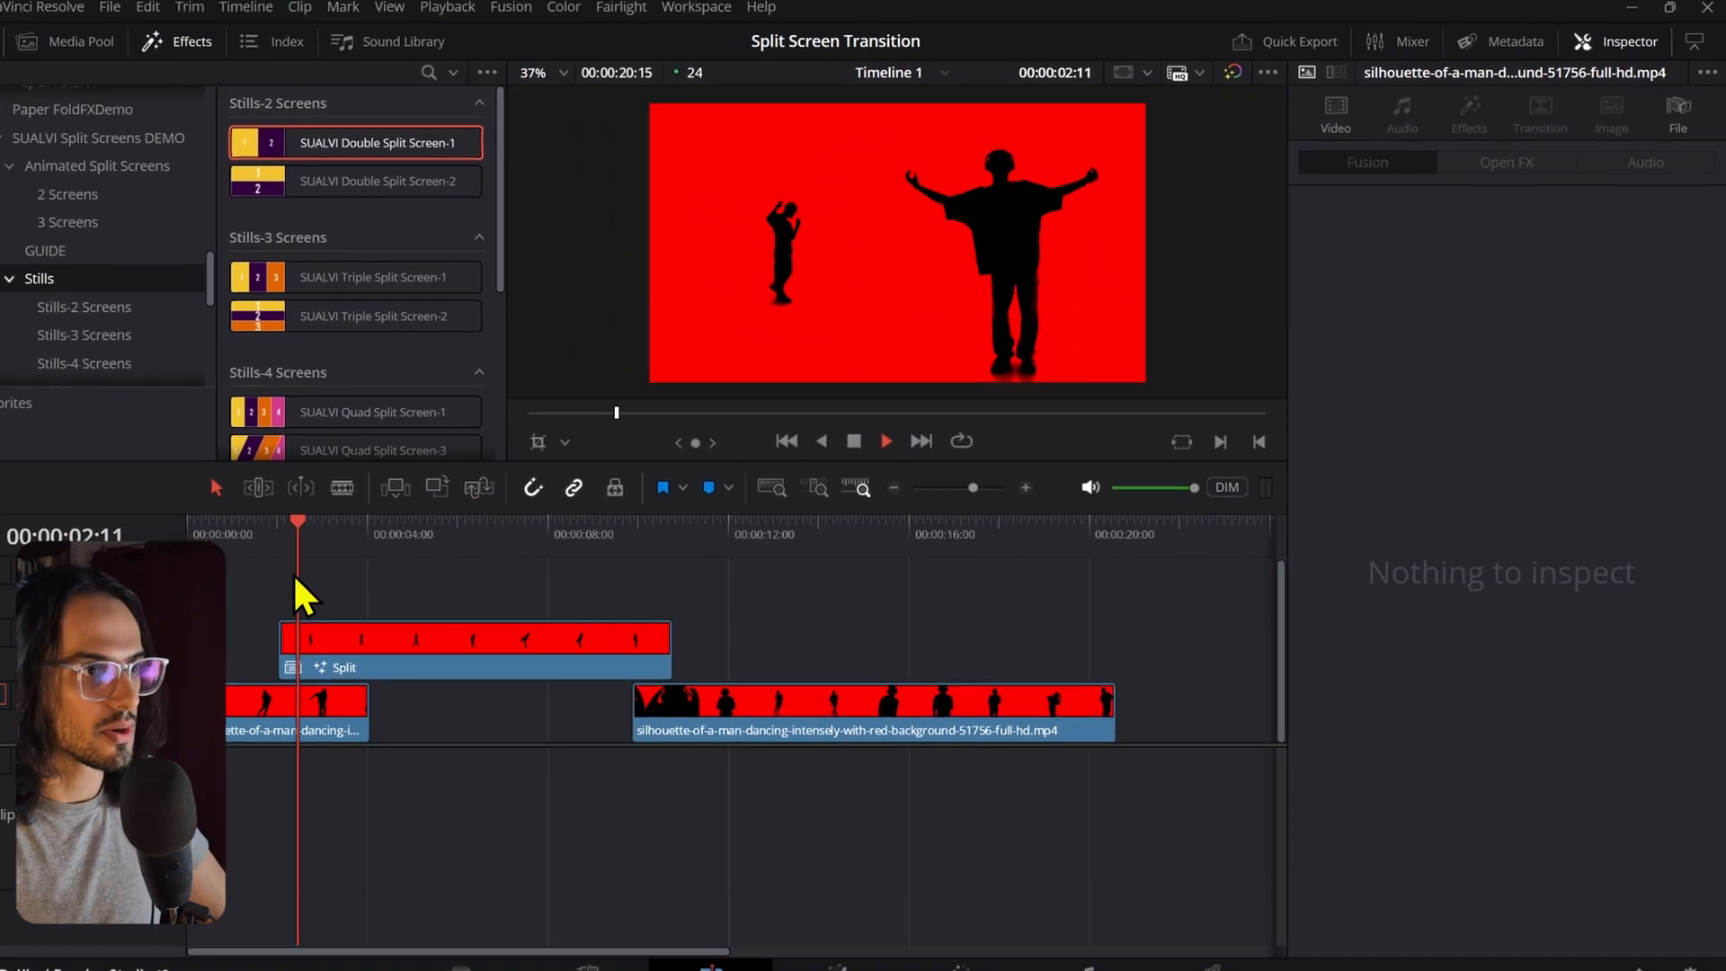
Step: Delete the SUALVI Double Split Screen-1 effect from the Split clip
{"action": "left_click", "coordinate": [473, 637]}
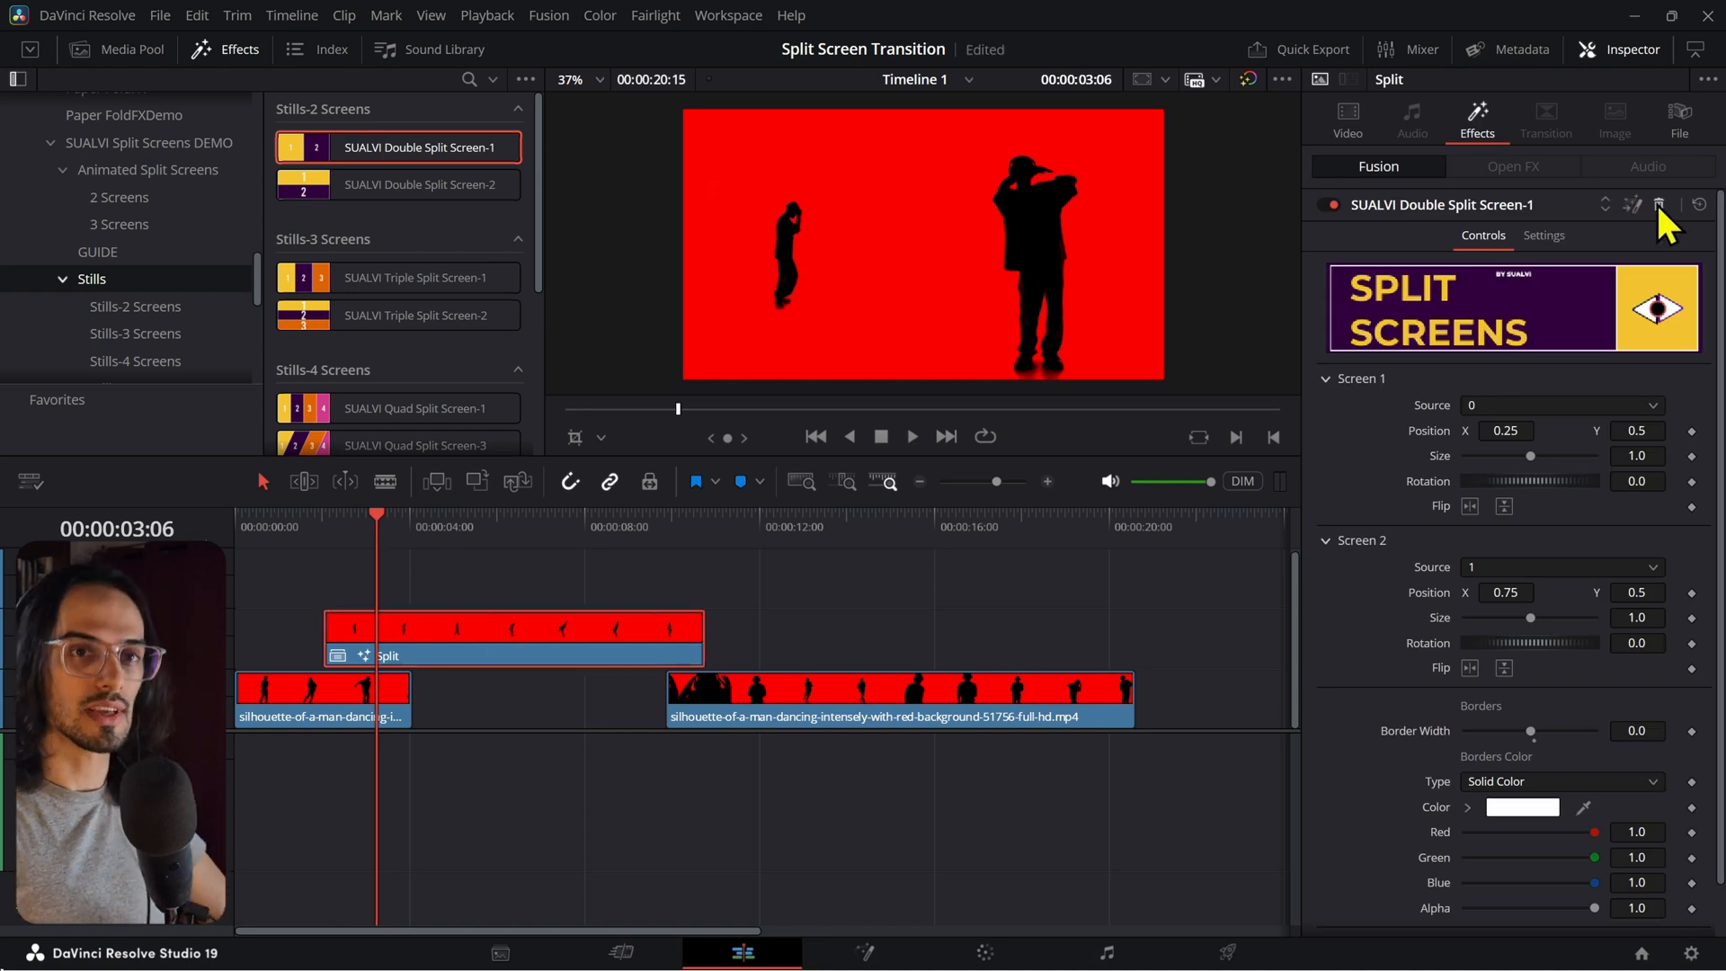
{"action": "left_click", "coordinate": [1346, 118]}
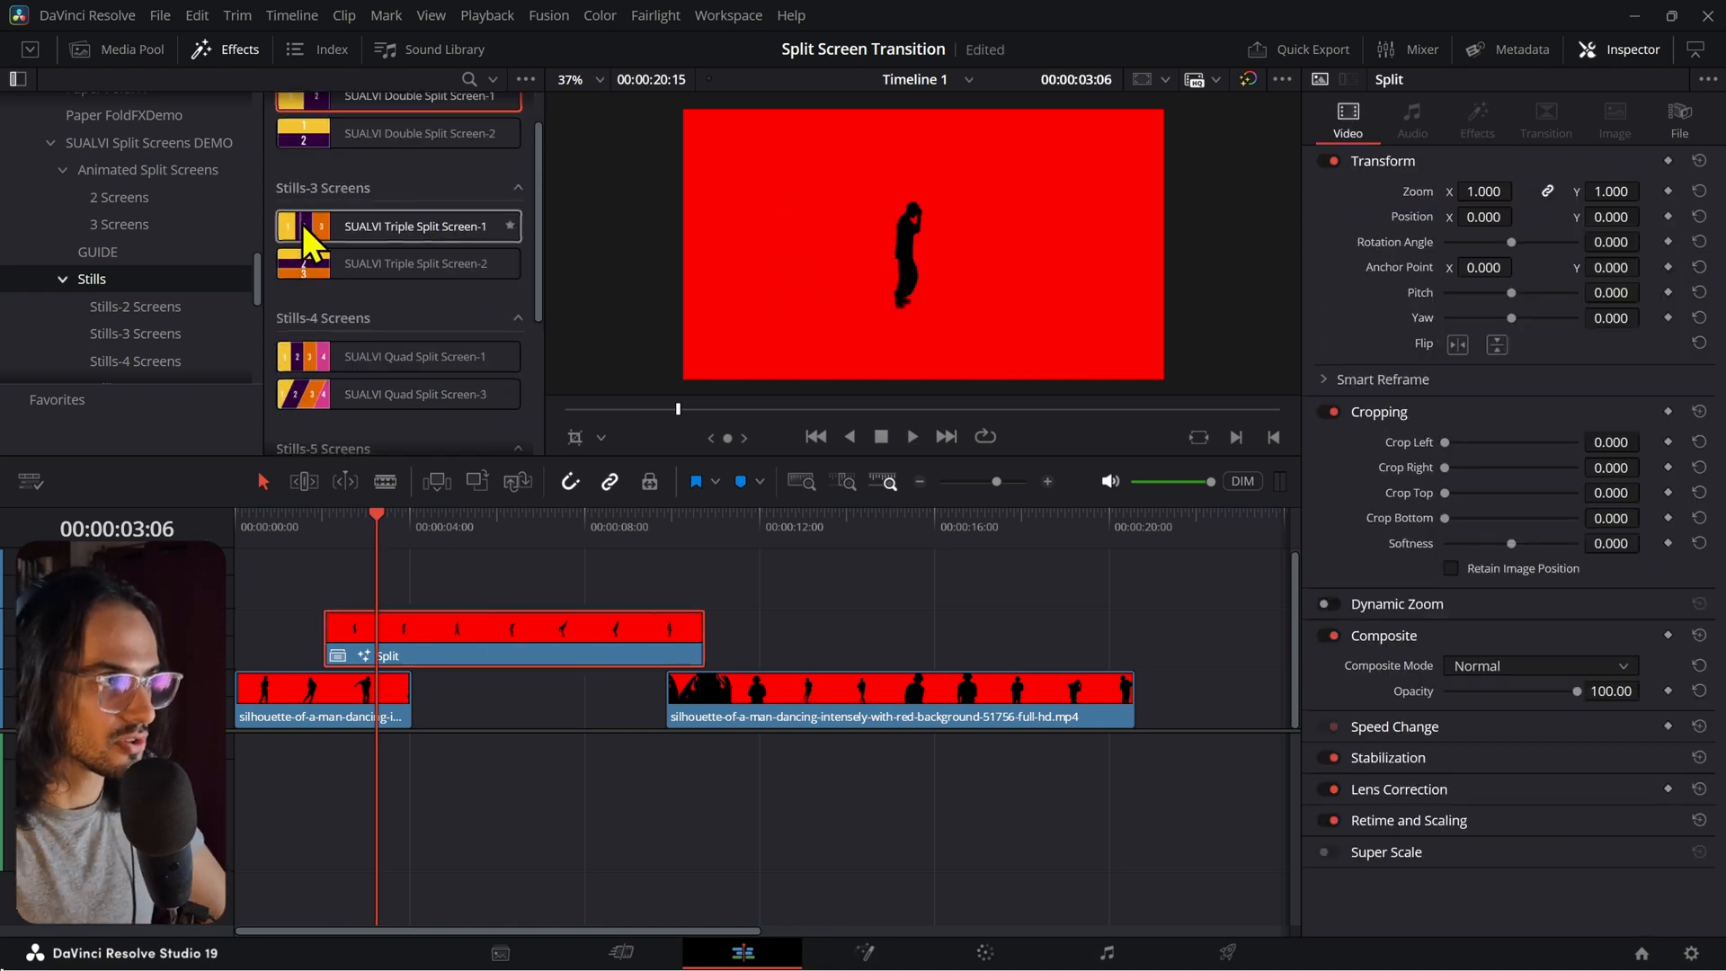
{"action": "scroll", "scroll_direction": "down", "scroll_amount": 3}
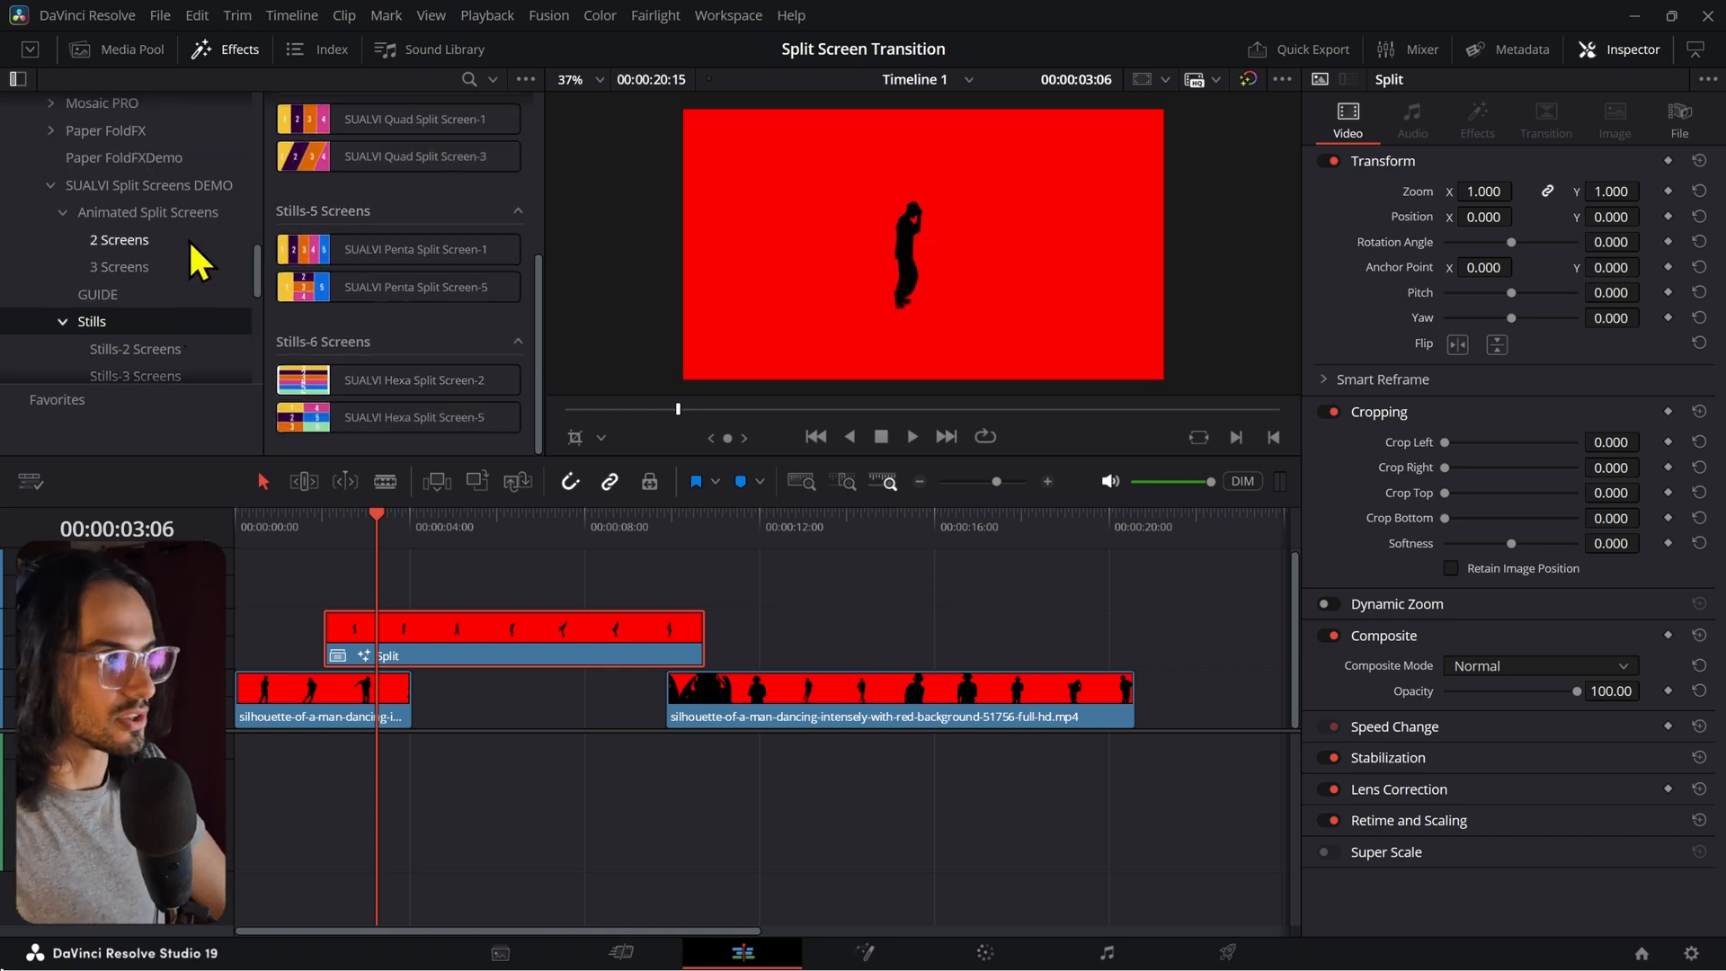
Step: Apply SUALVIDoubleSplitScreen1-A to Split with Border Width 0.0
{"action": "left_click", "coordinate": [118, 239]}
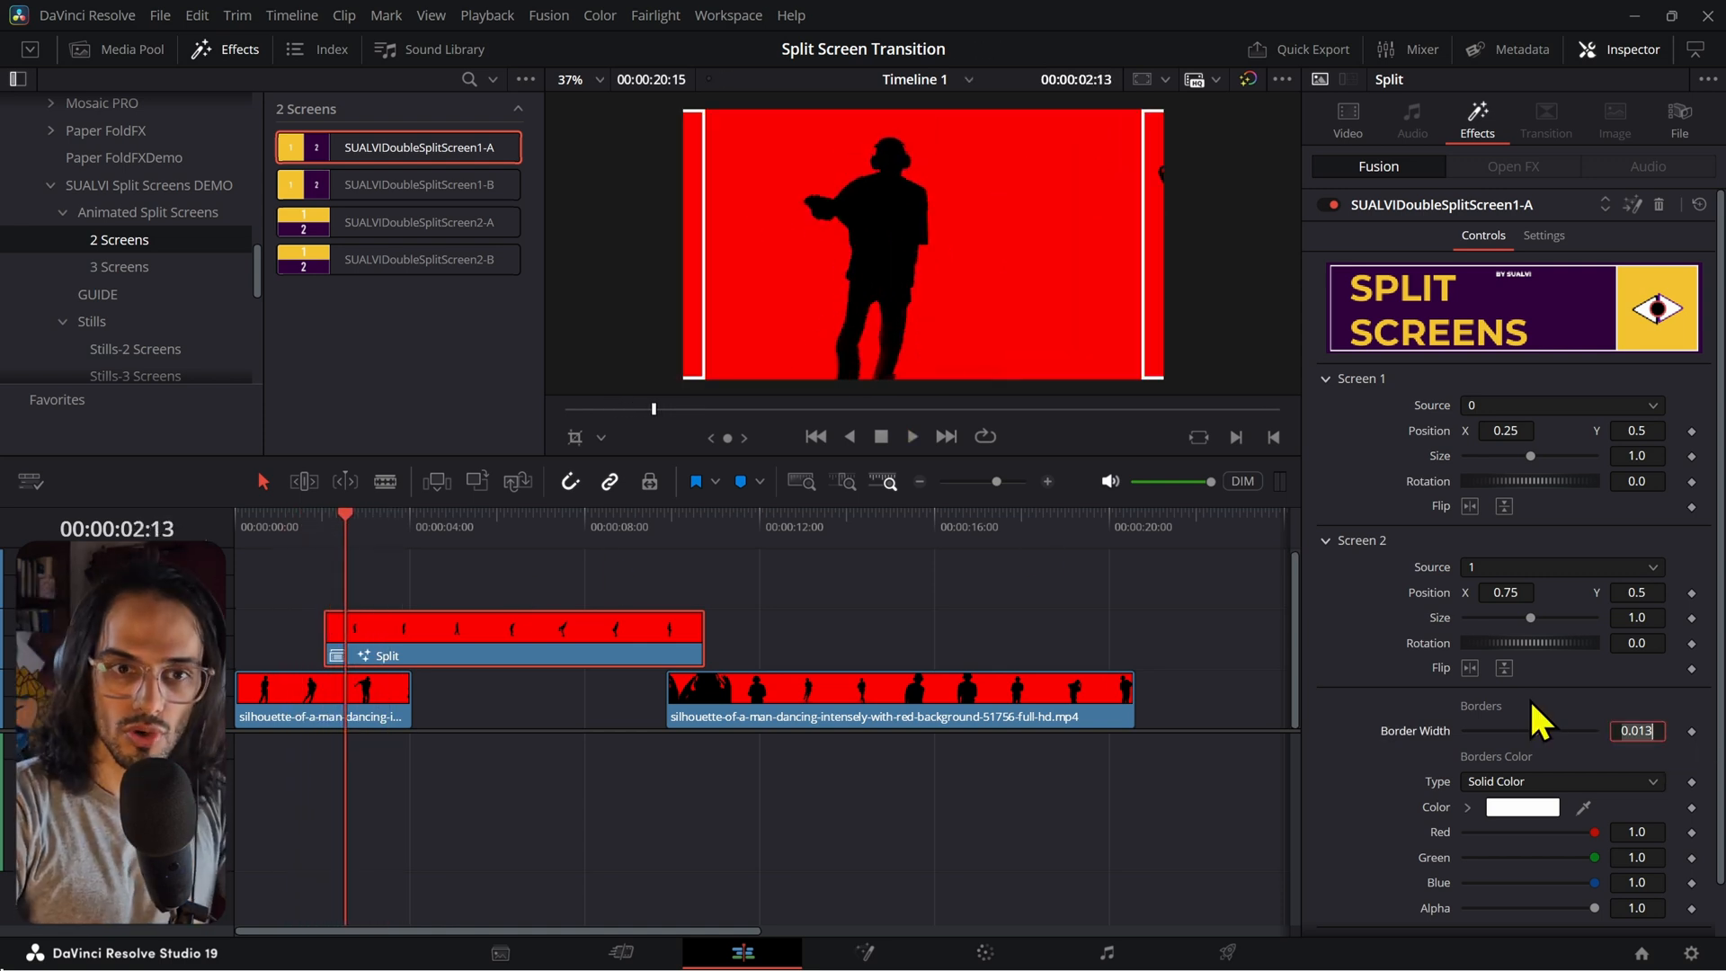
{"action": "type", "text": "0.0"}
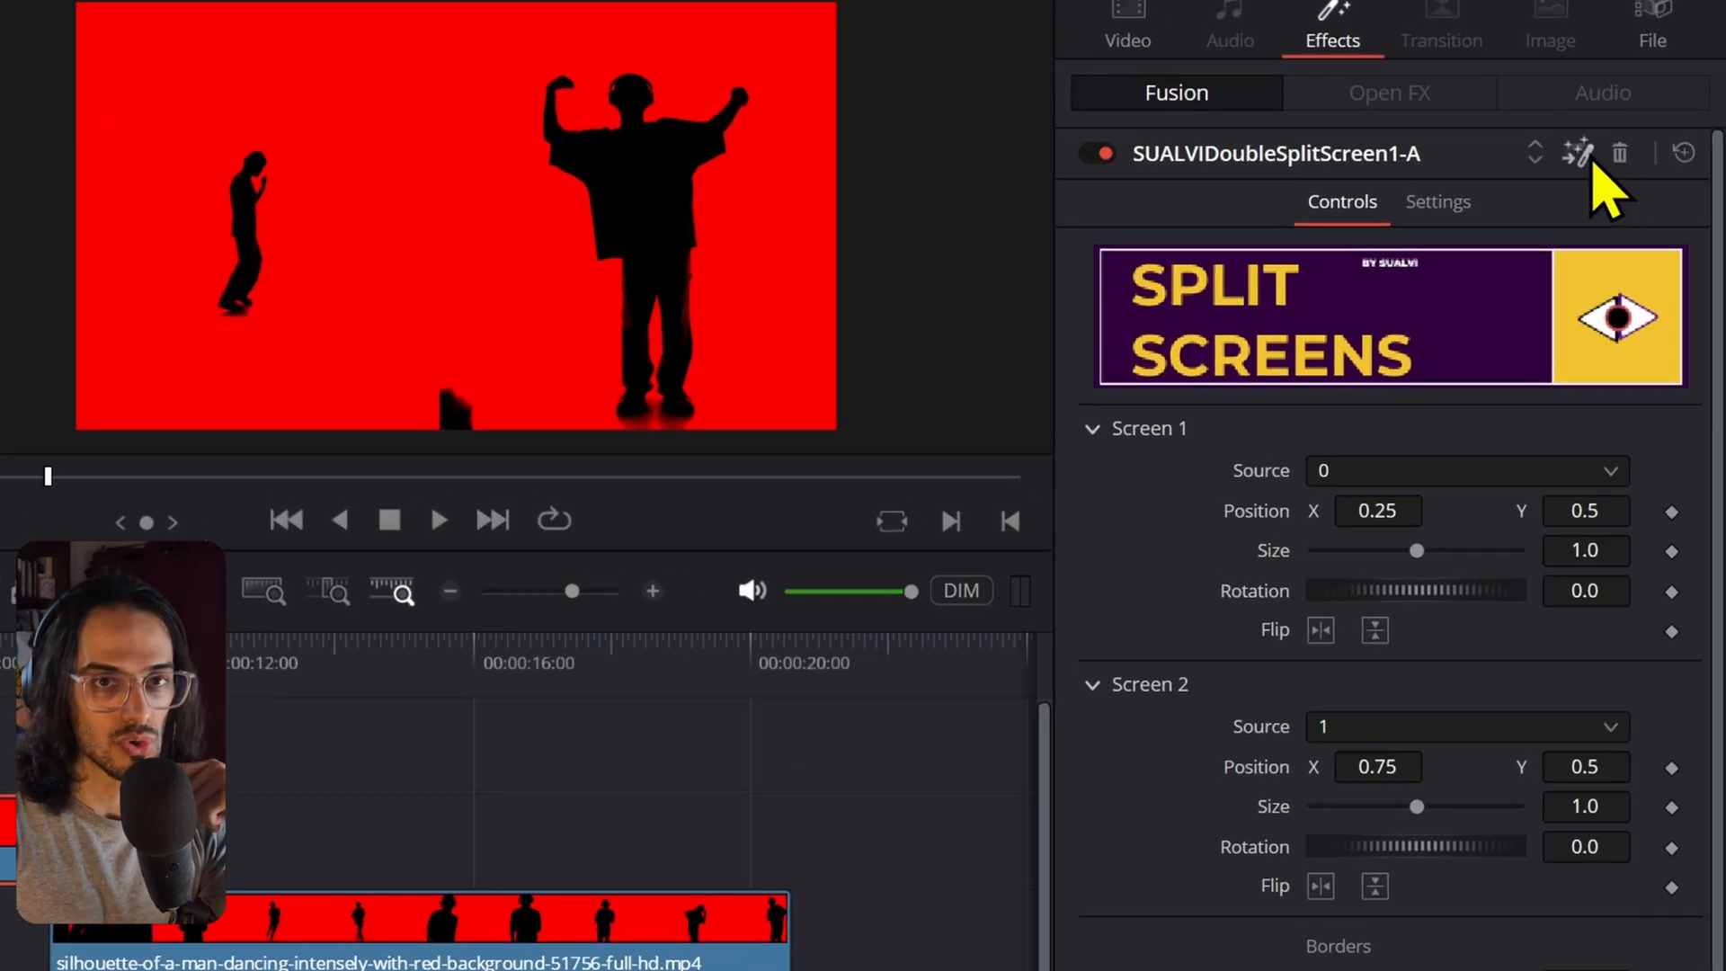
{"action": "mouse_move", "coordinate": [268, 534]}
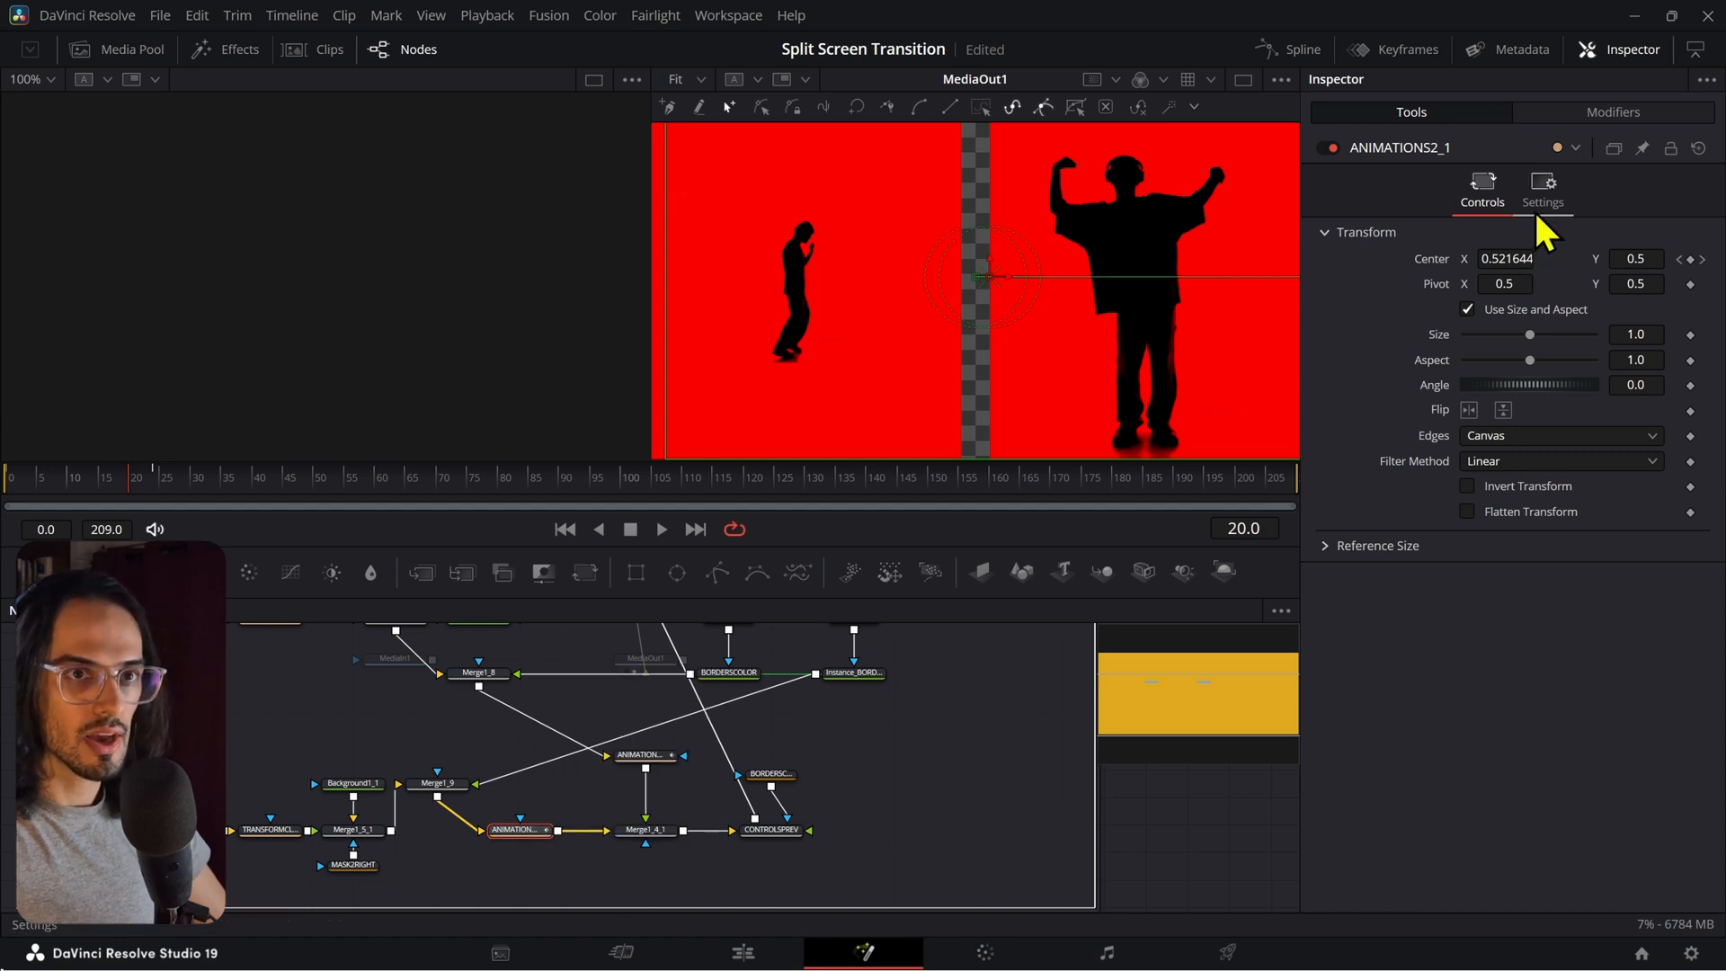
Step: Enable Motion Blur on the CONTROLSPREV node's Settings in Fusion
{"action": "left_click", "coordinate": [1541, 187]}
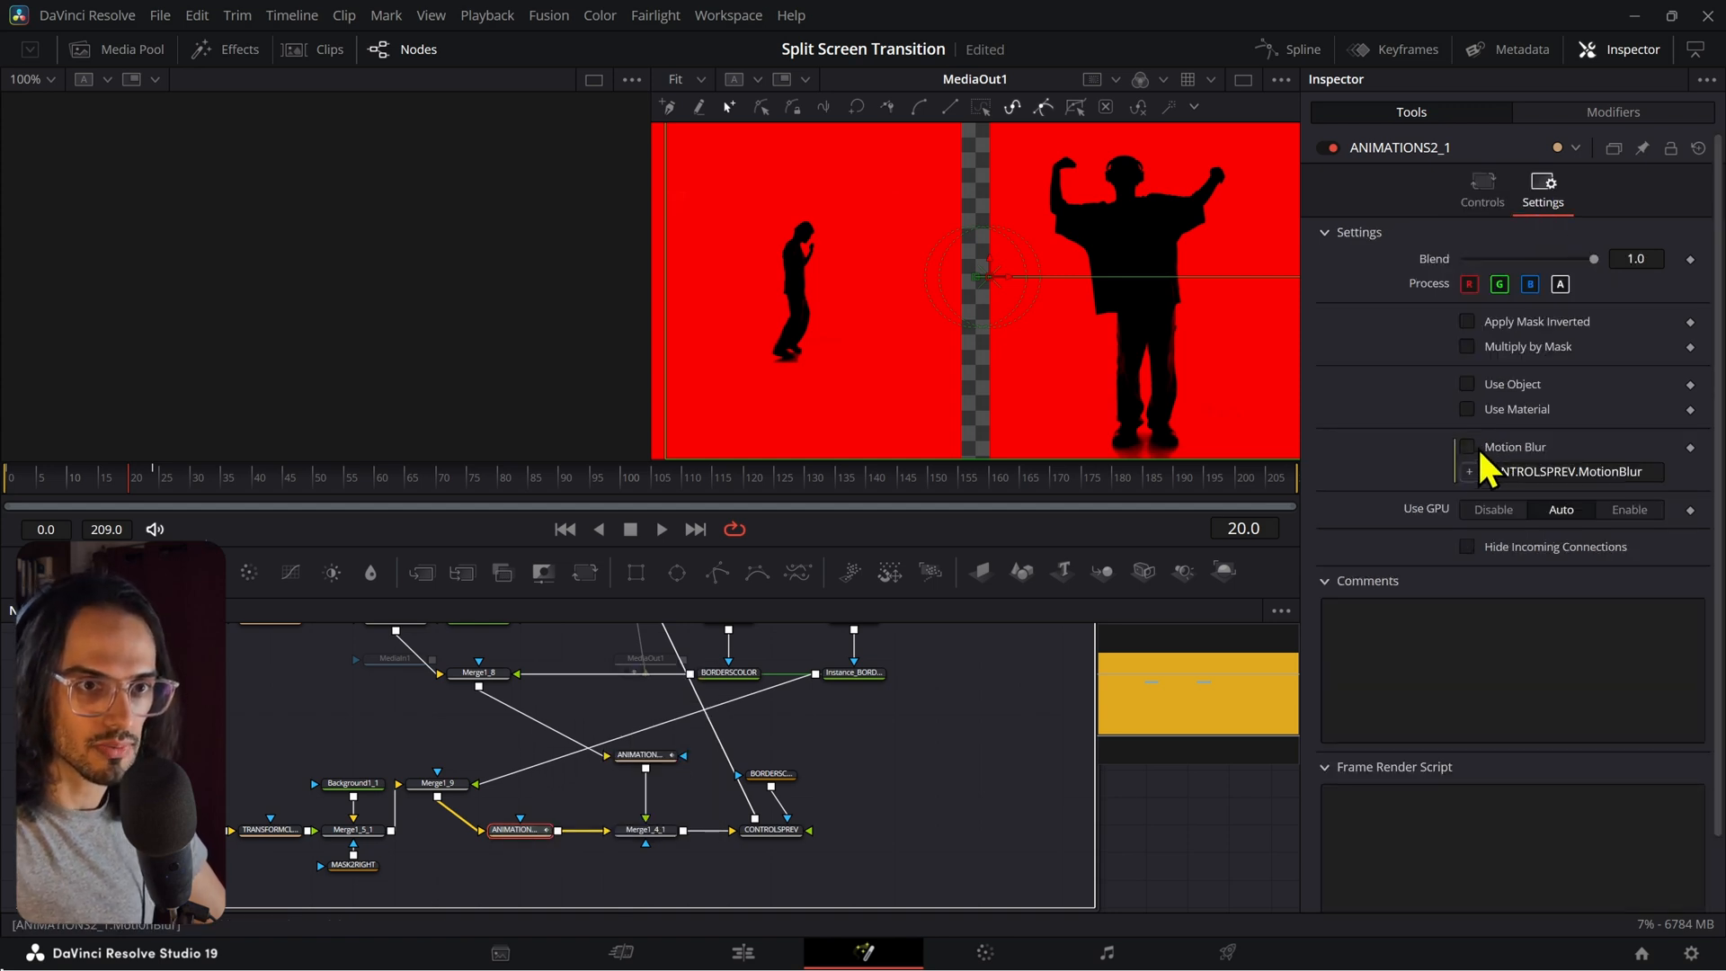
{"action": "left_click", "coordinate": [771, 830]}
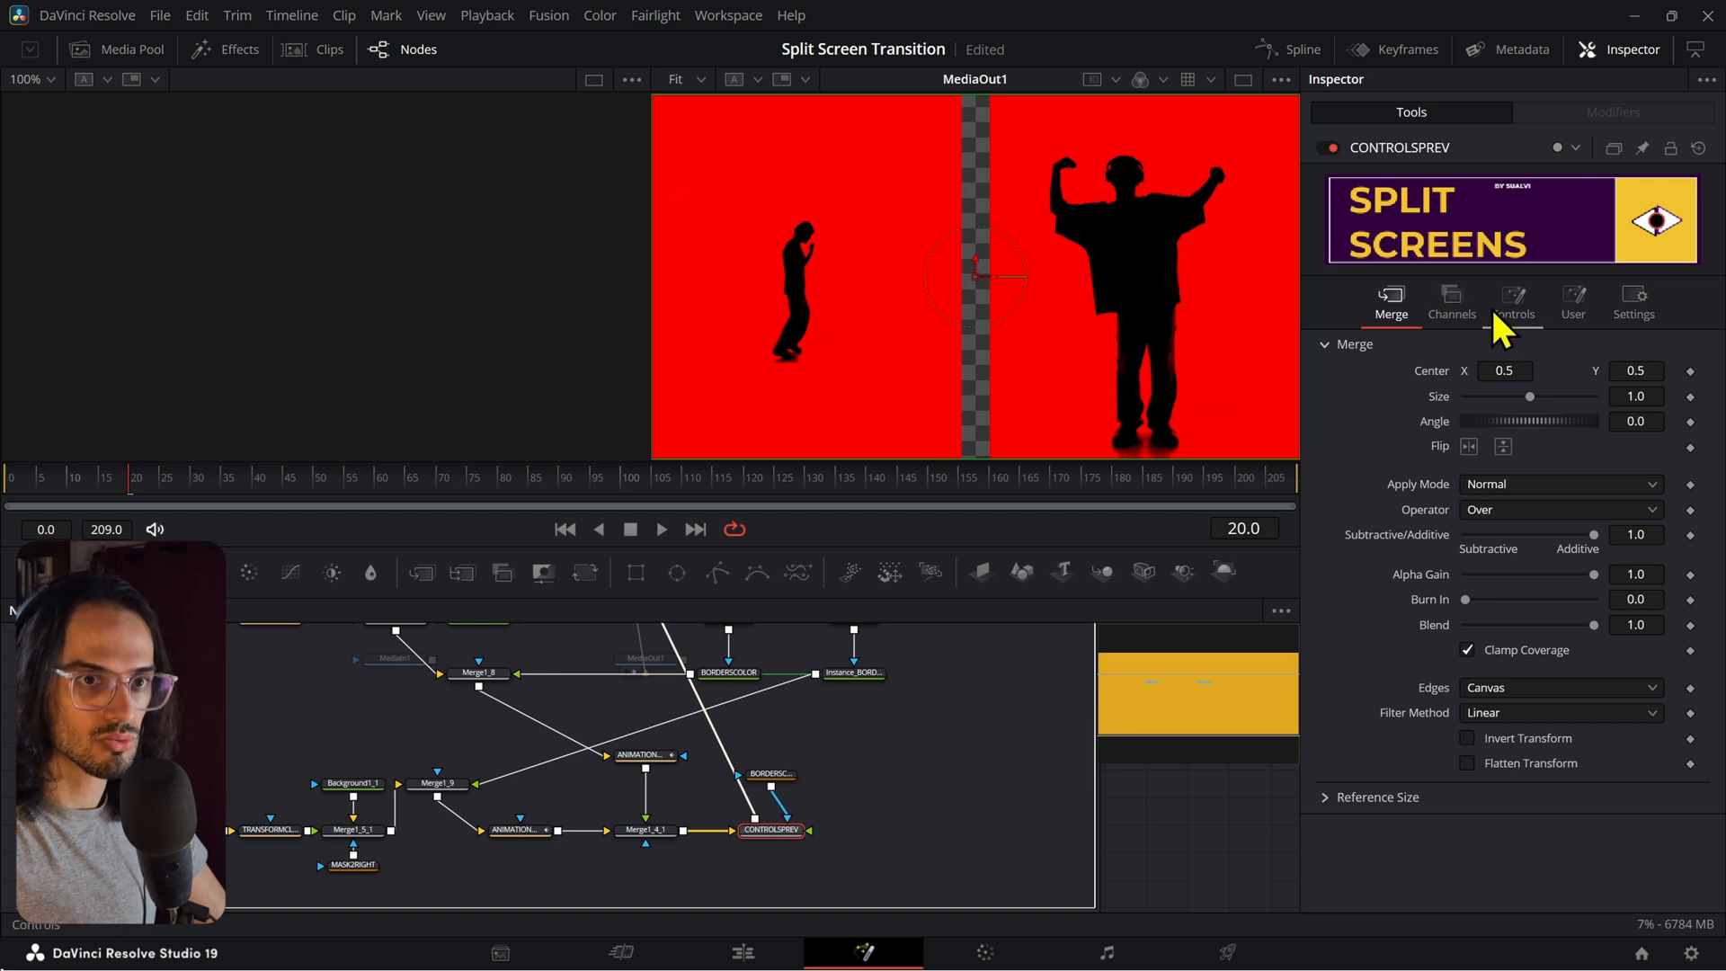
{"action": "left_click", "coordinate": [1632, 297]}
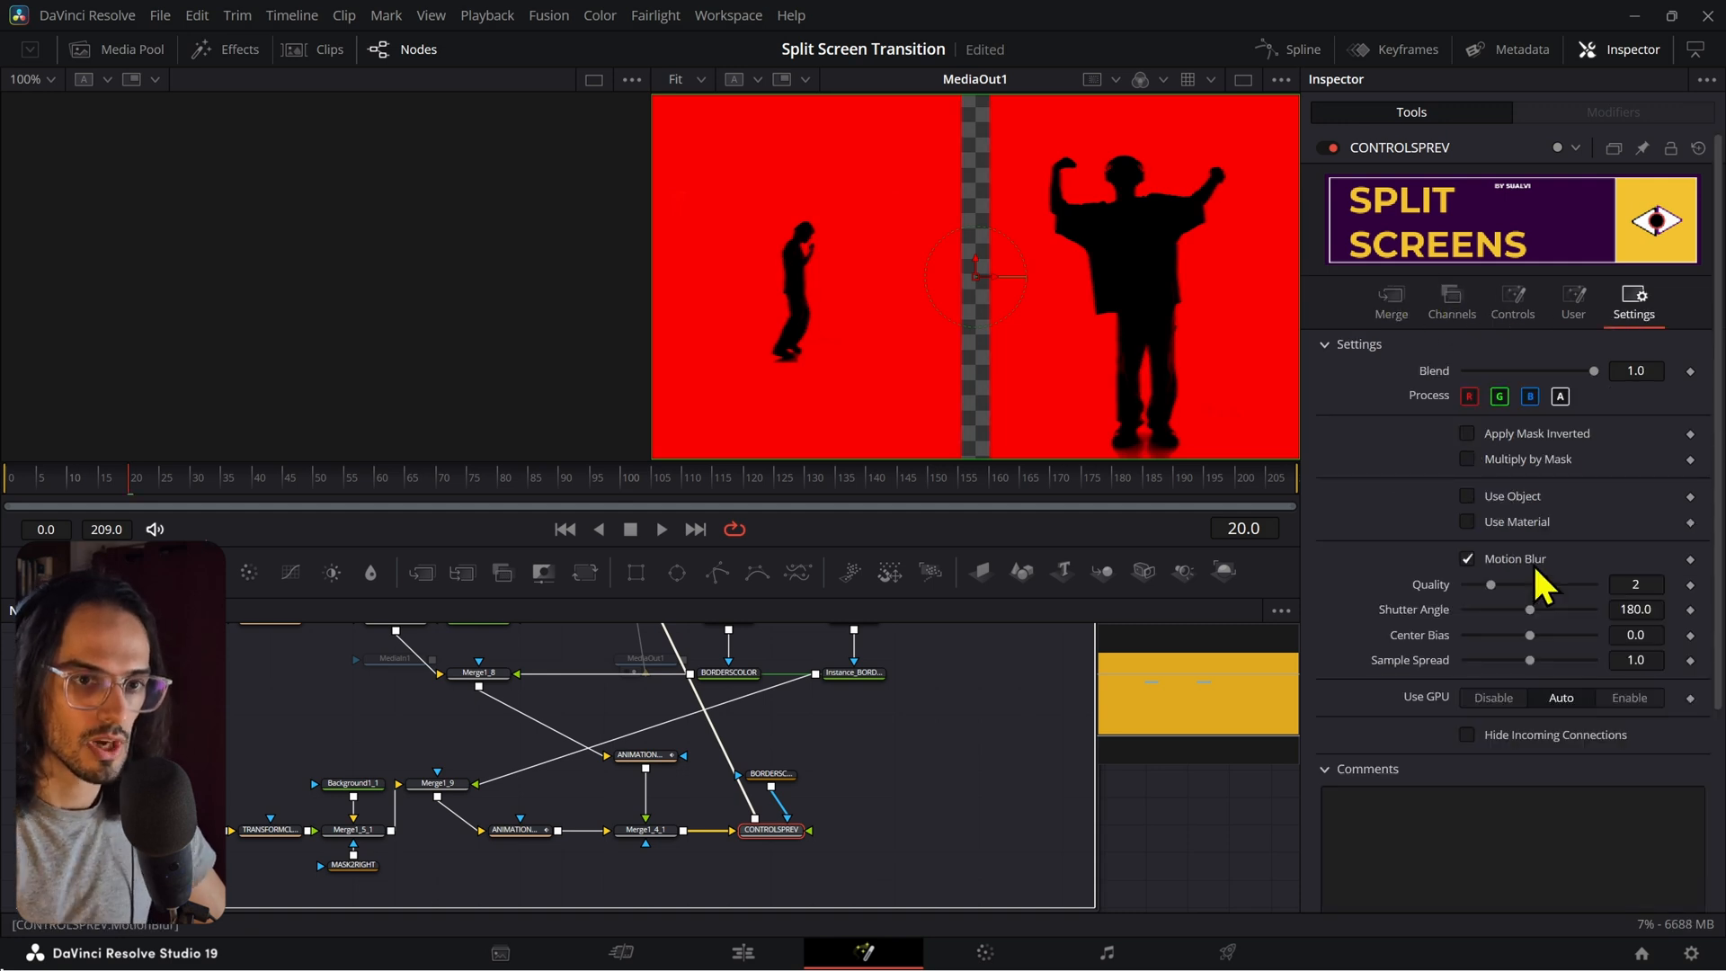
{"action": "left_click", "coordinate": [740, 953]}
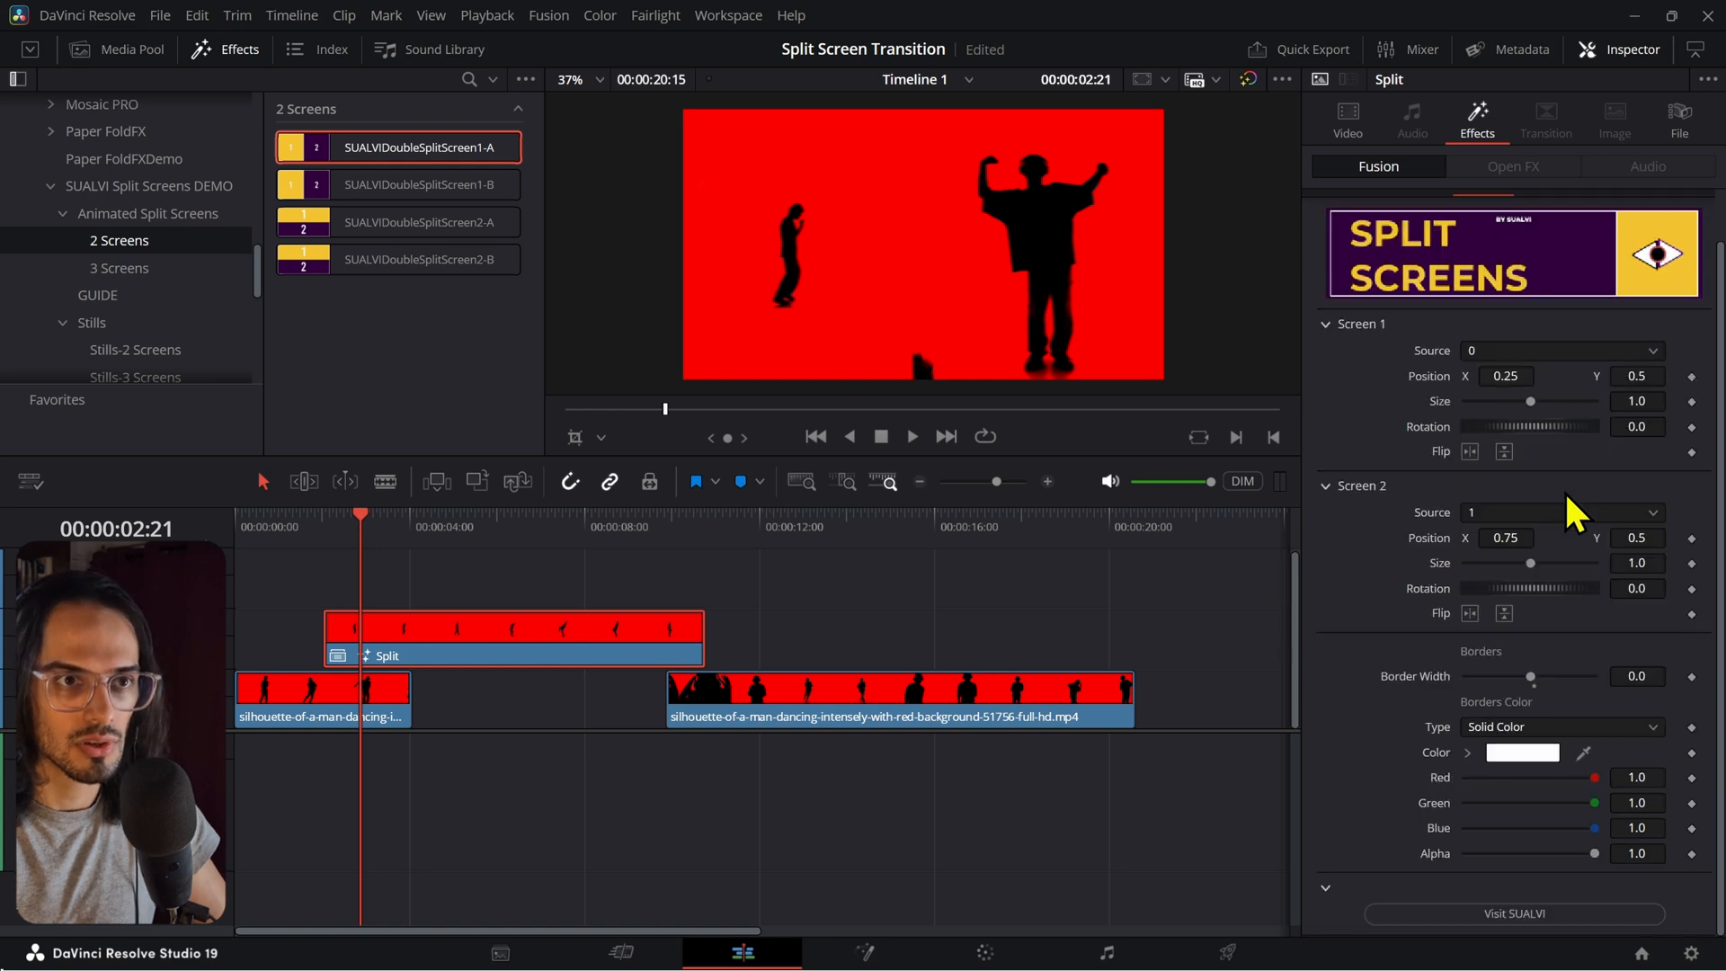
{"action": "left_click", "coordinate": [861, 952]}
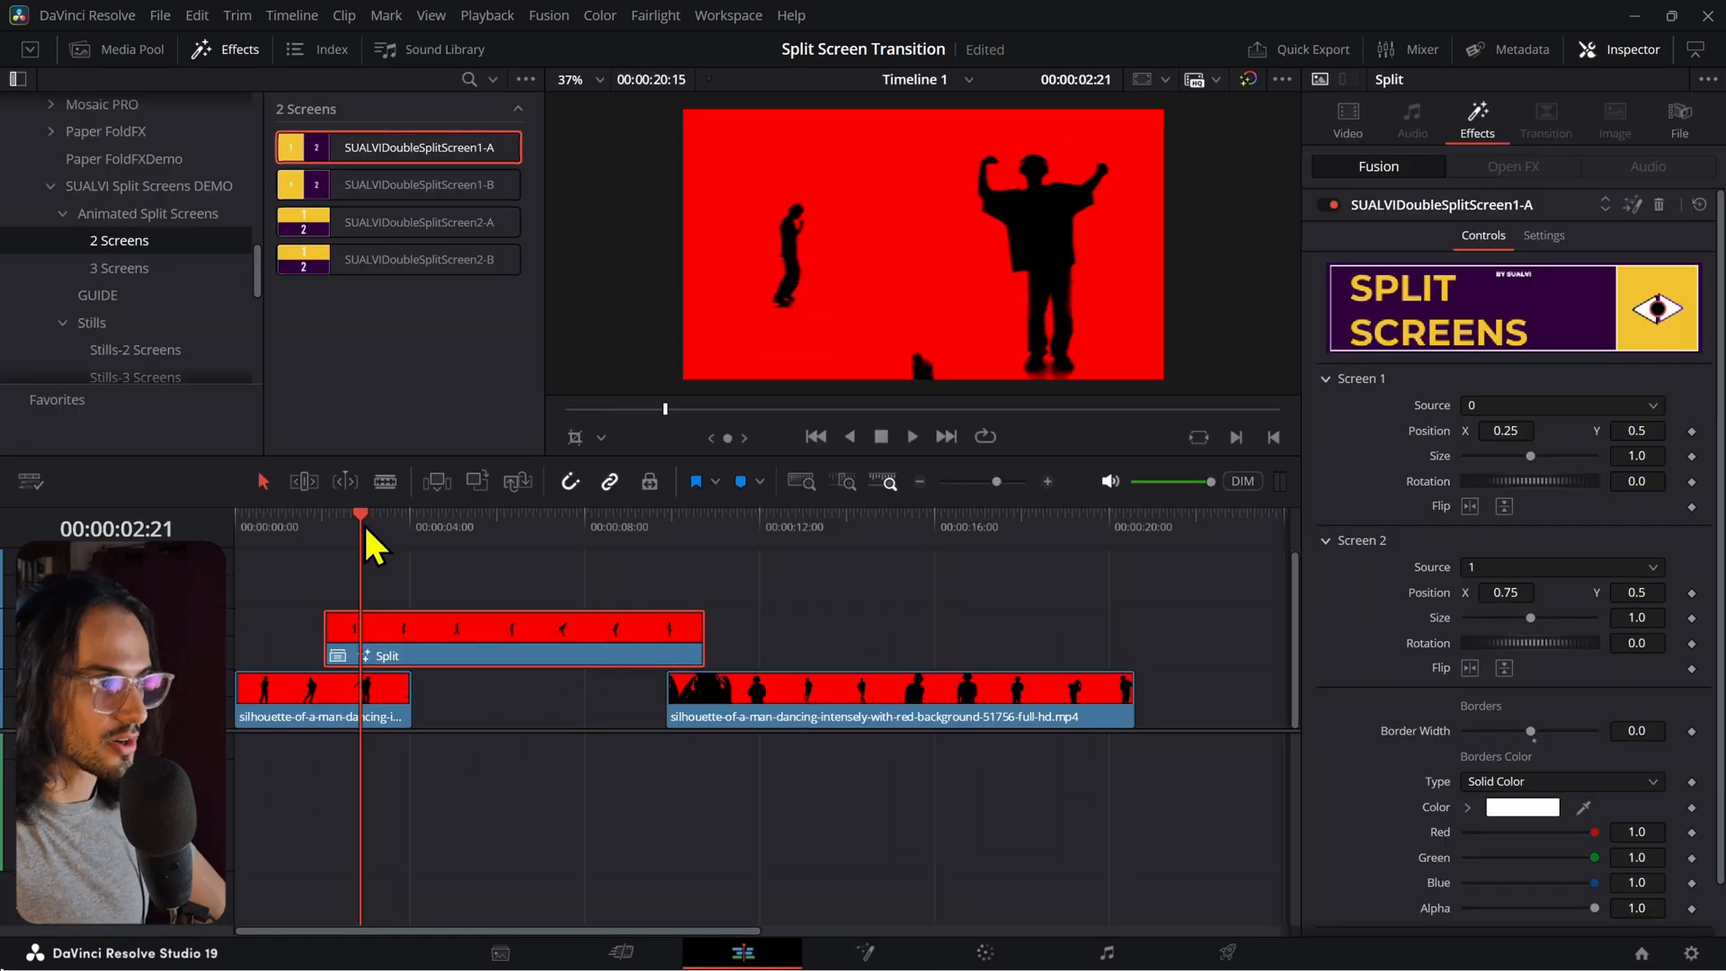
{"action": "left_click", "coordinate": [911, 437]}
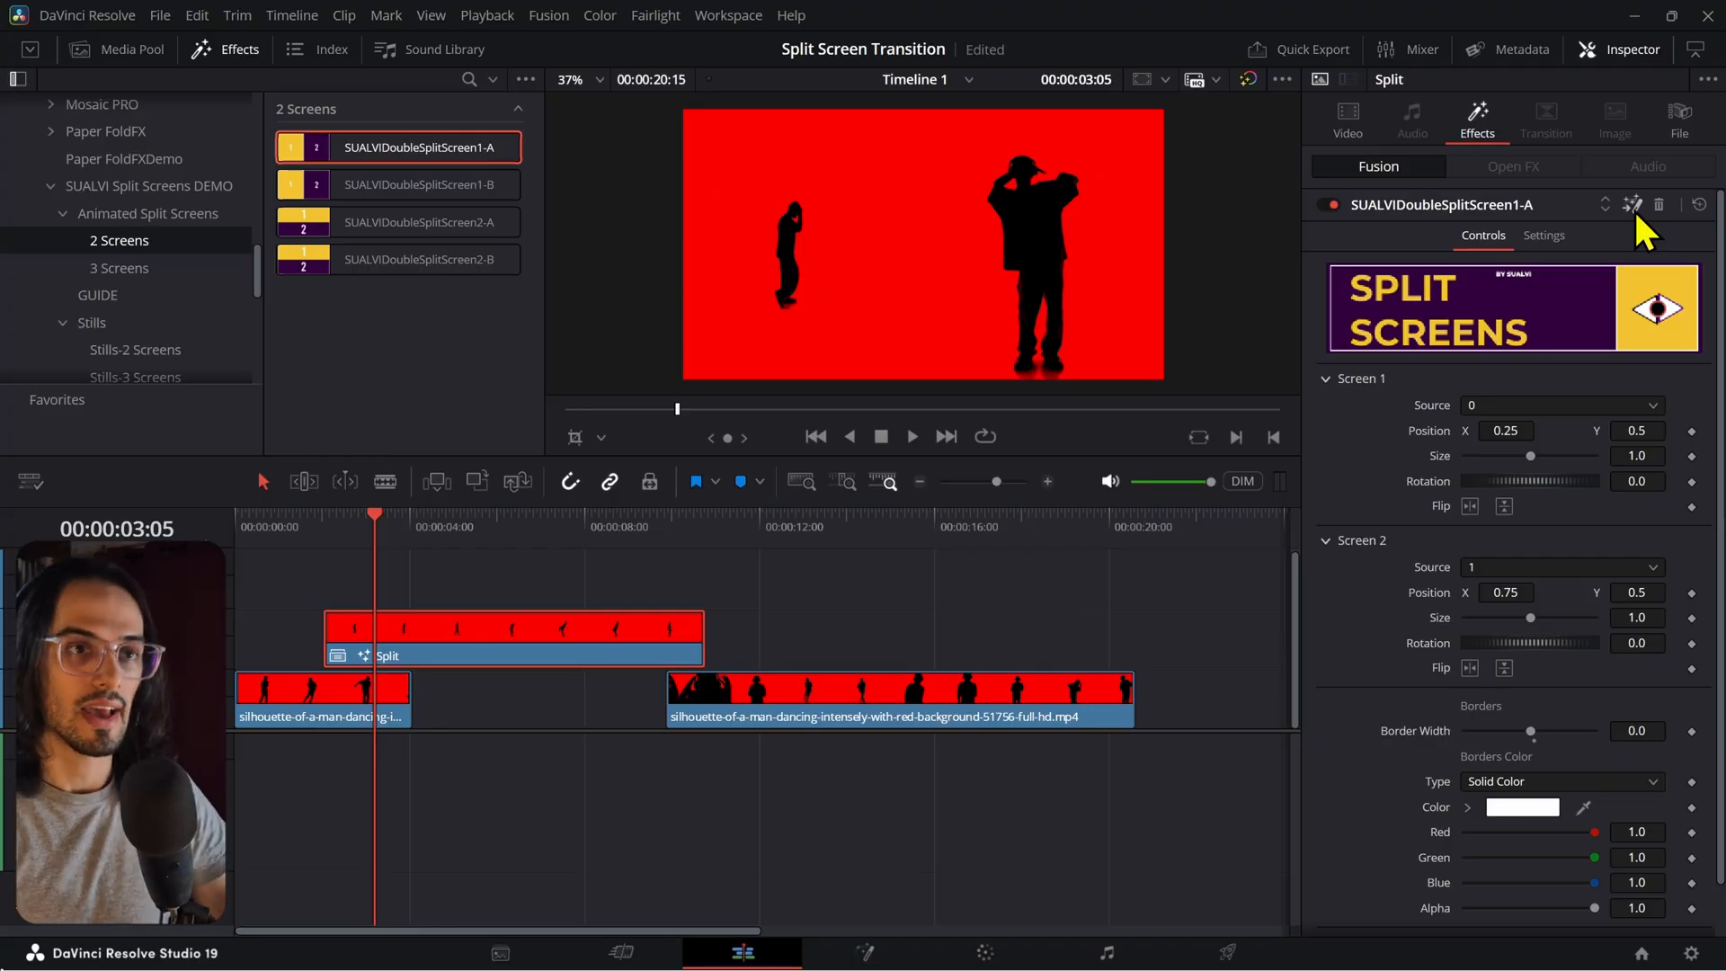
{"action": "left_click", "coordinate": [861, 953]}
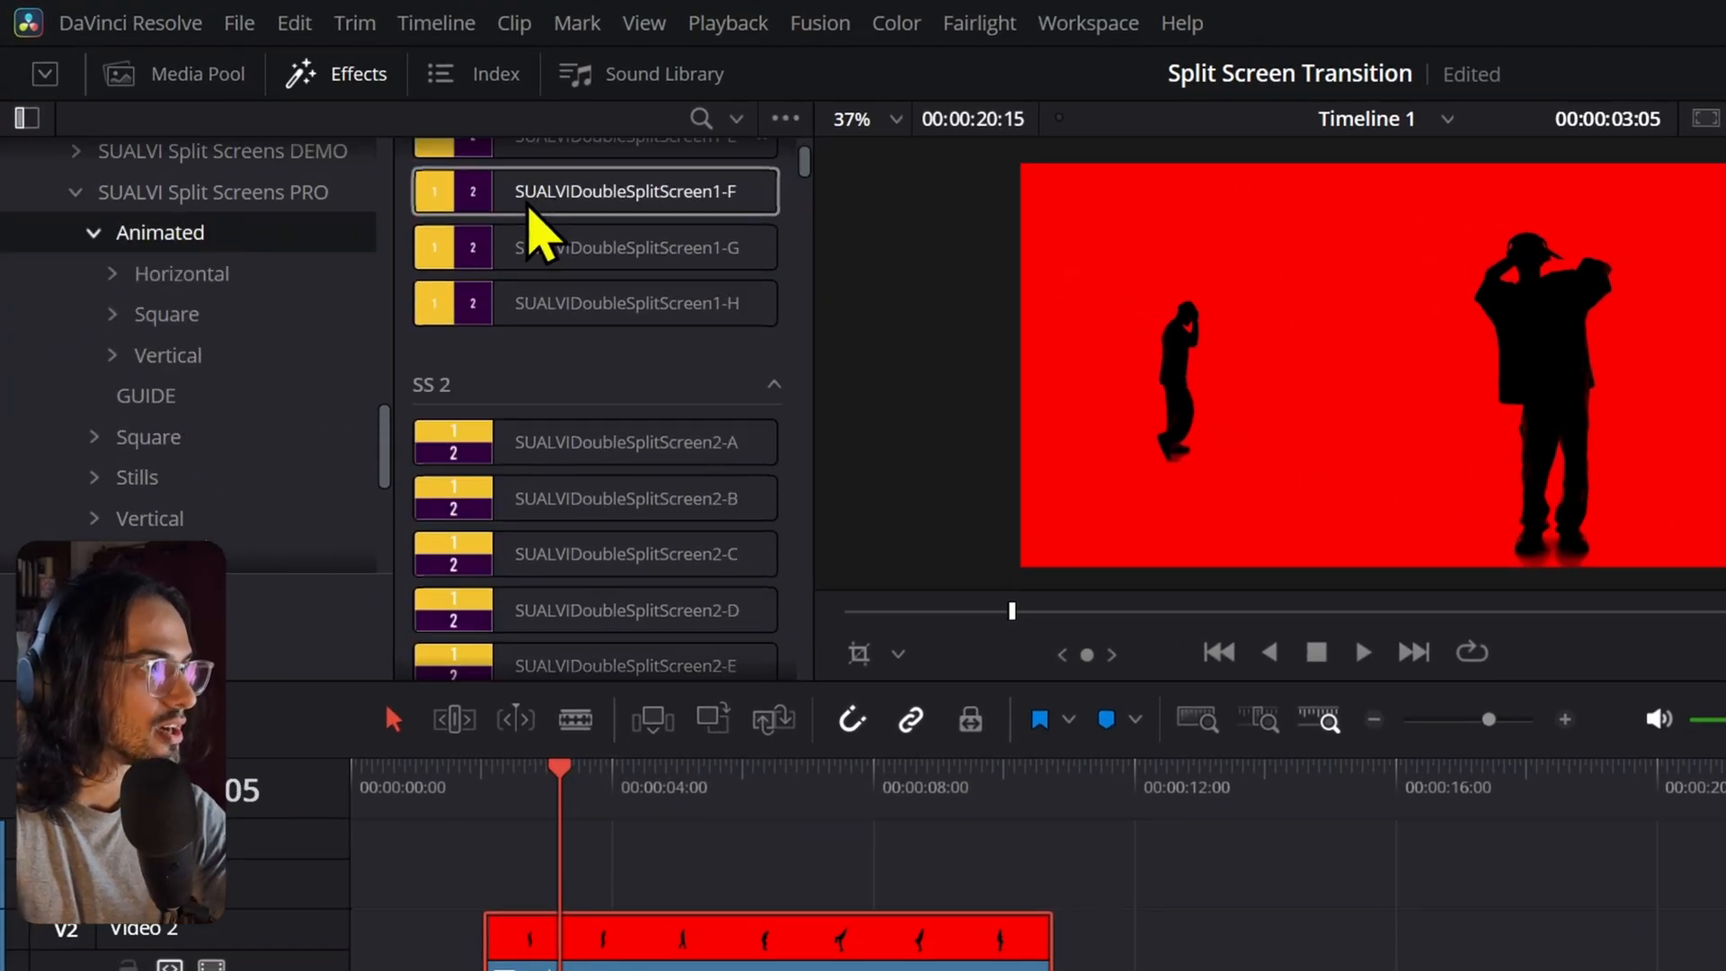
Step: Scroll through the SUALVI Split Screens PRO Animated double and triple presets
{"action": "scroll", "scroll_direction": "down", "scroll_amount": 3}
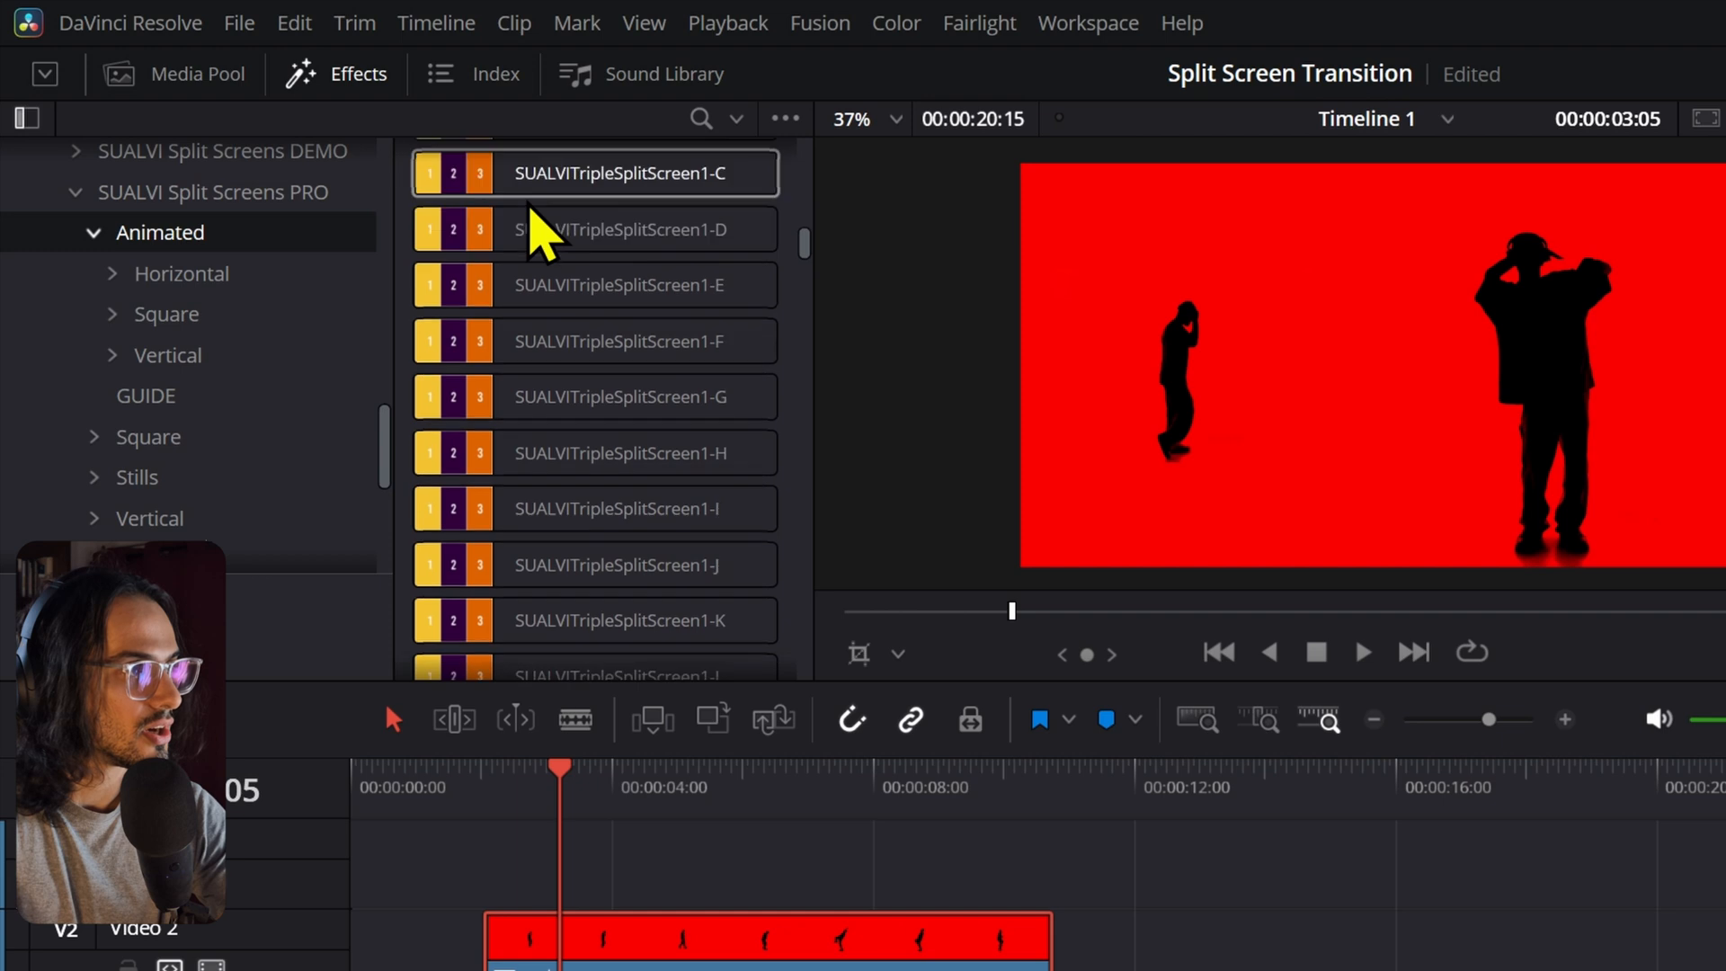
{"action": "scroll", "scroll_direction": "down", "scroll_amount": 3}
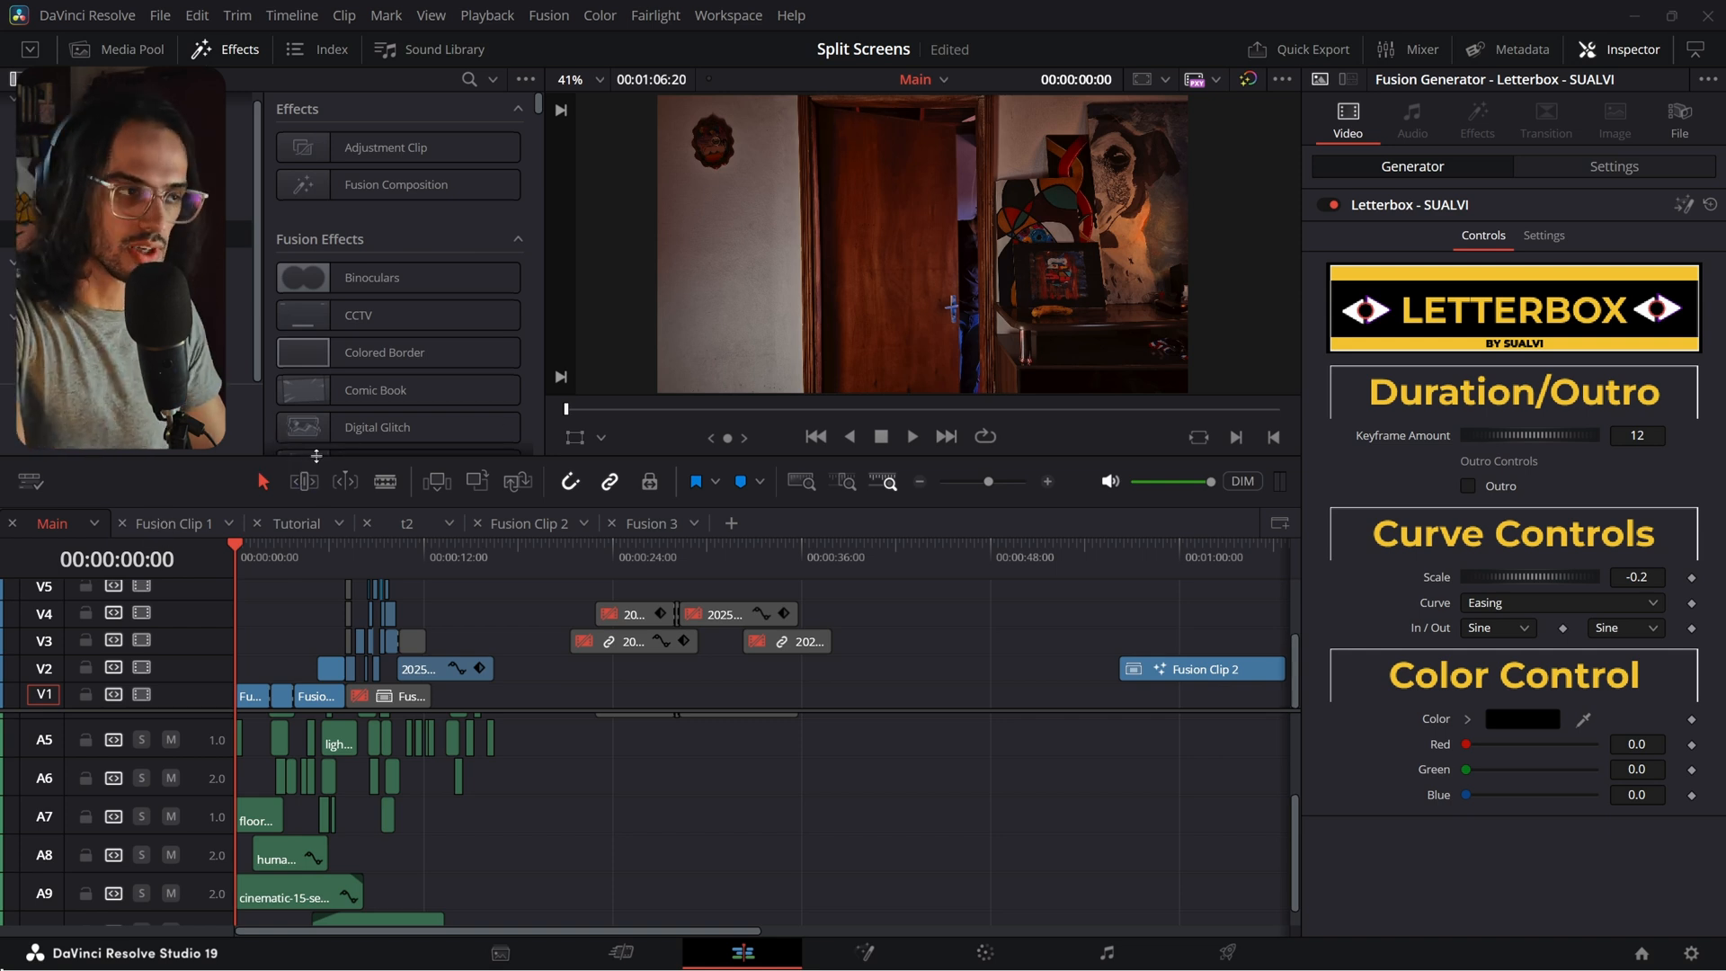
{"action": "mouse_move", "coordinate": [534, 665]}
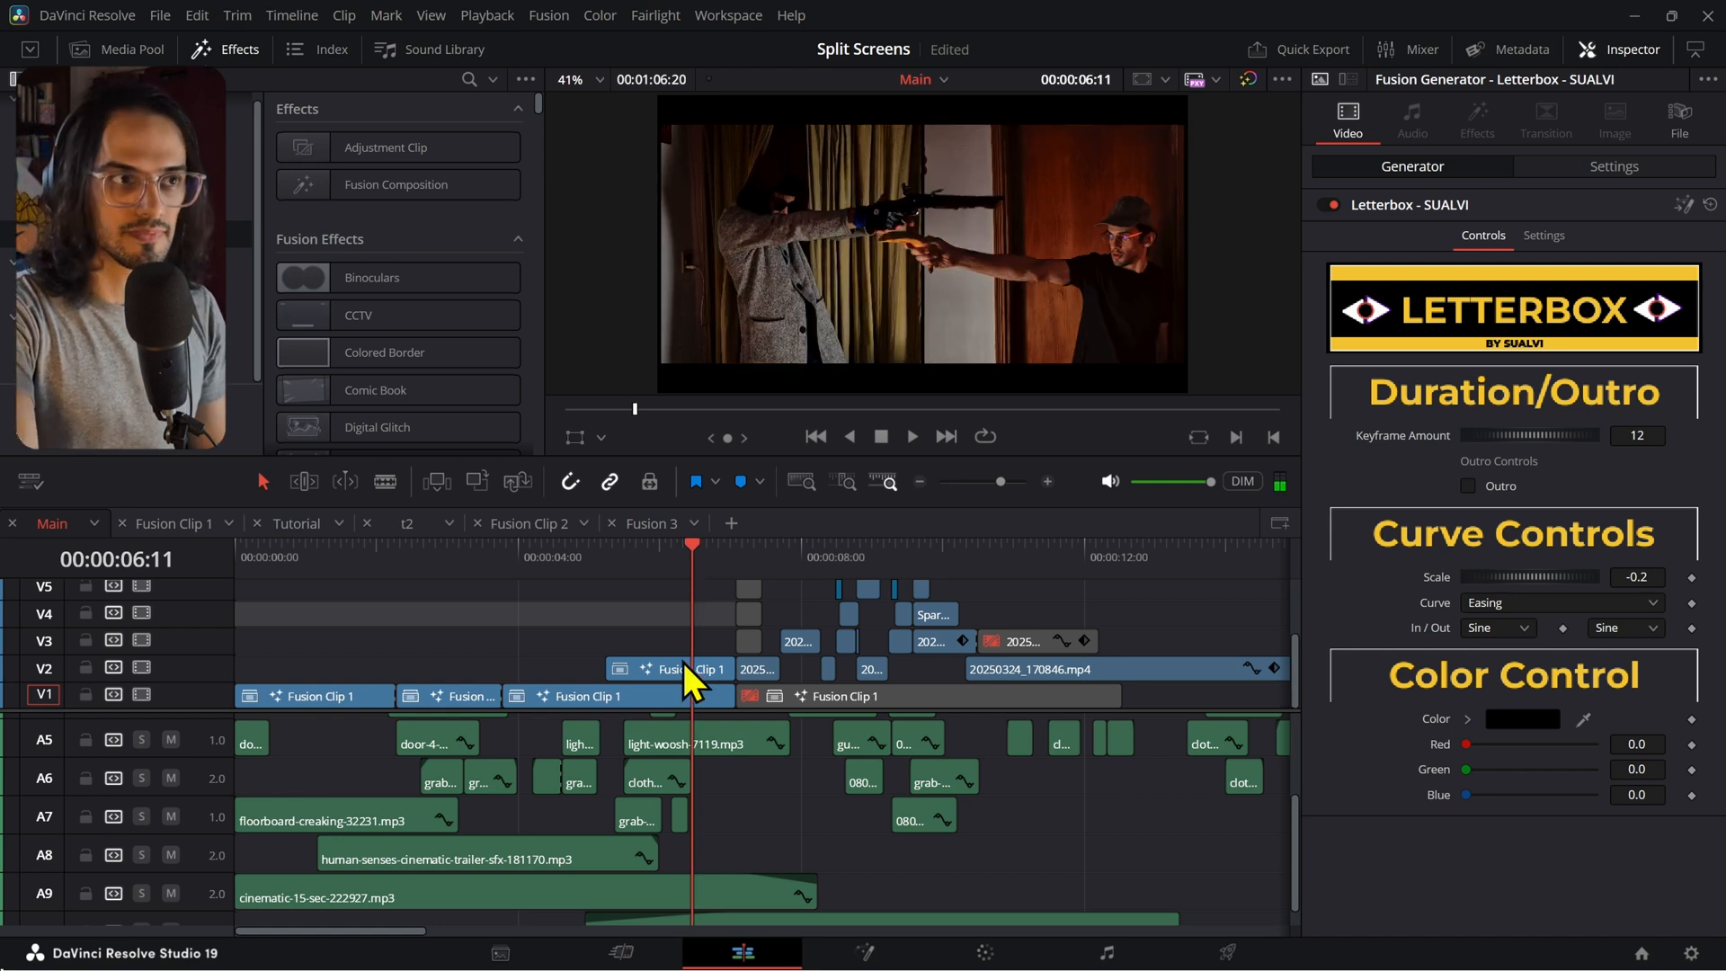
{"action": "mouse_move", "coordinate": [977, 312]}
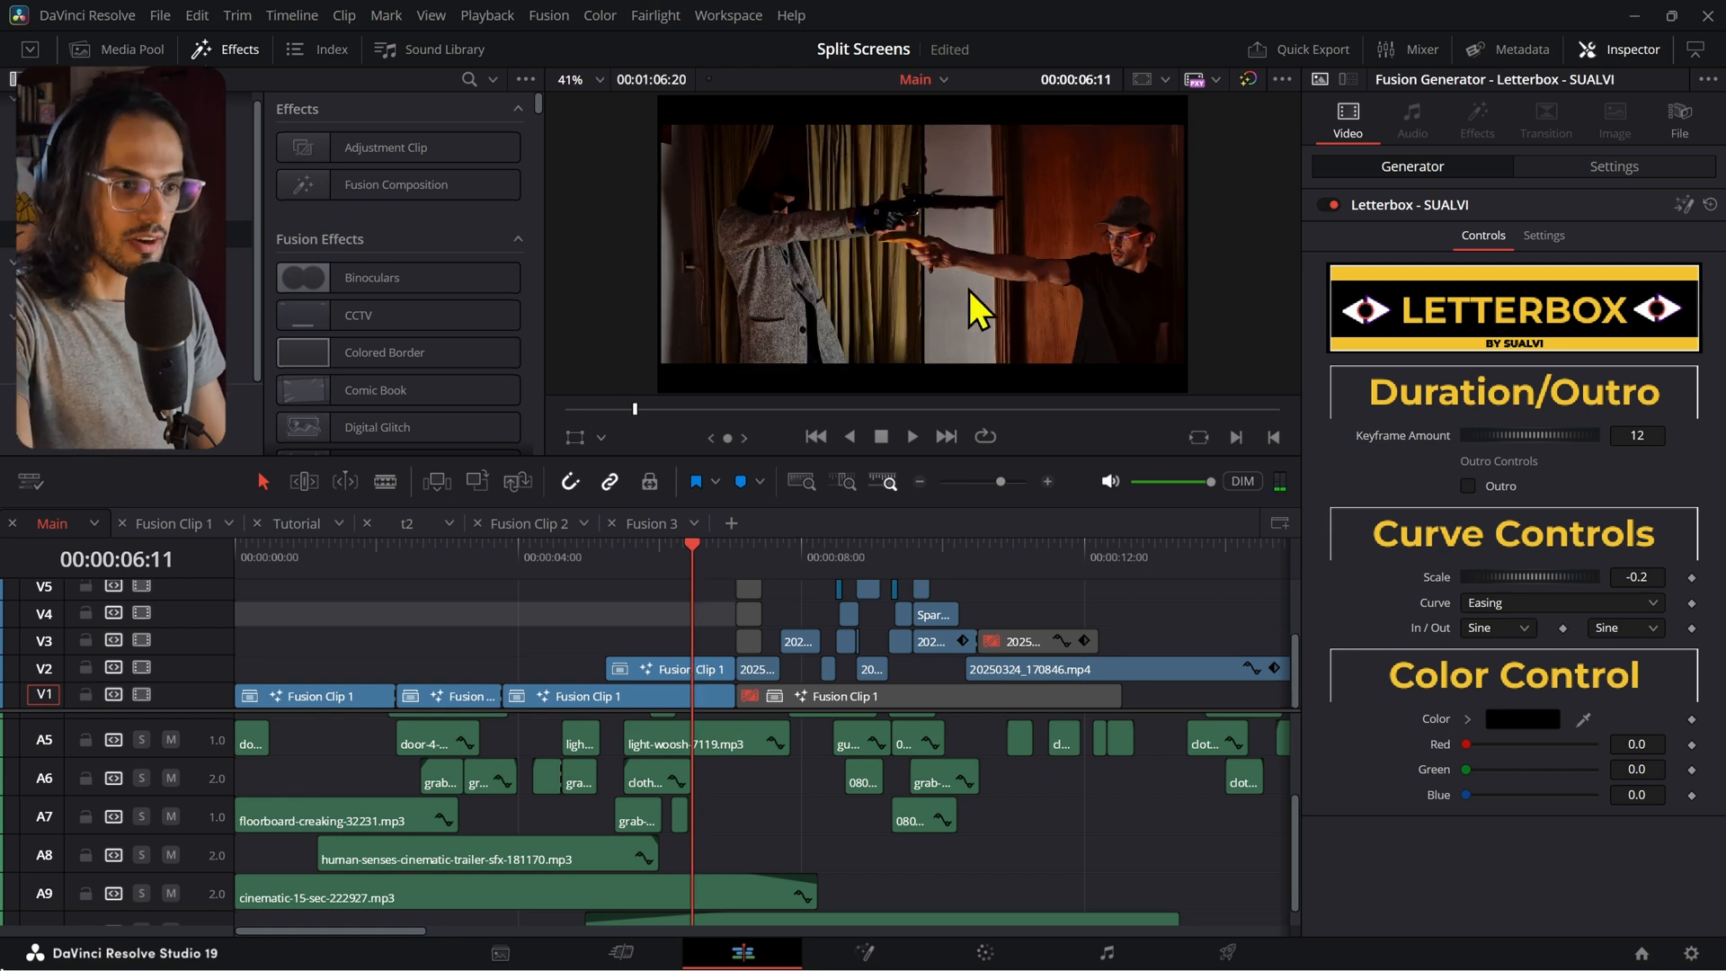